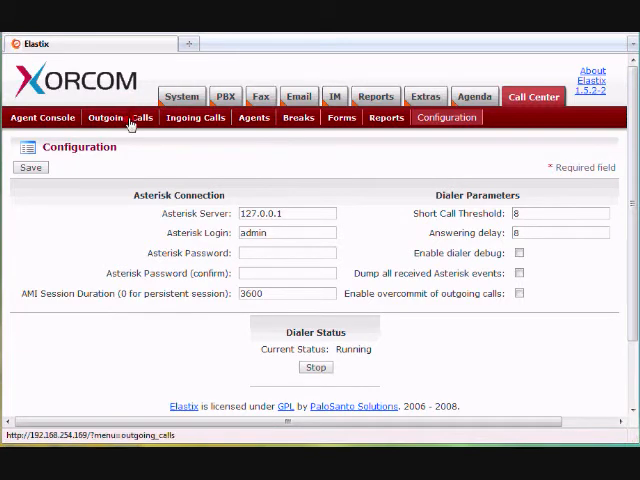
Start a new outgoing campaign from the Outgoing Calls list, showing its blank form
left_click(120, 116)
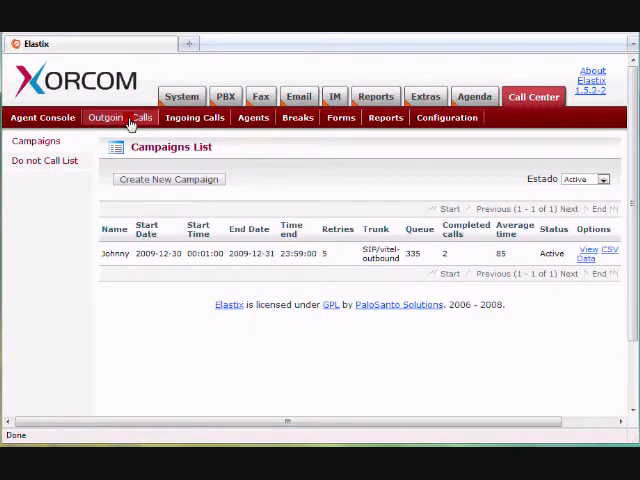
left_click(168, 180)
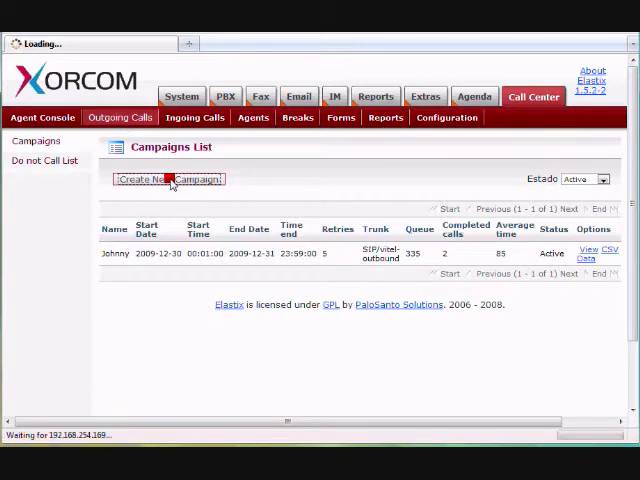
left_click(168, 180)
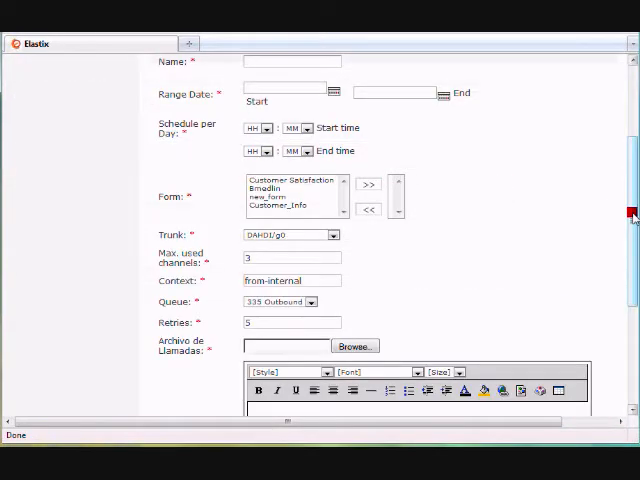
Name the campaign Outbound2 with start date 30 Dec 2009 and end date 31 Dec 2009
scroll("up", 3)
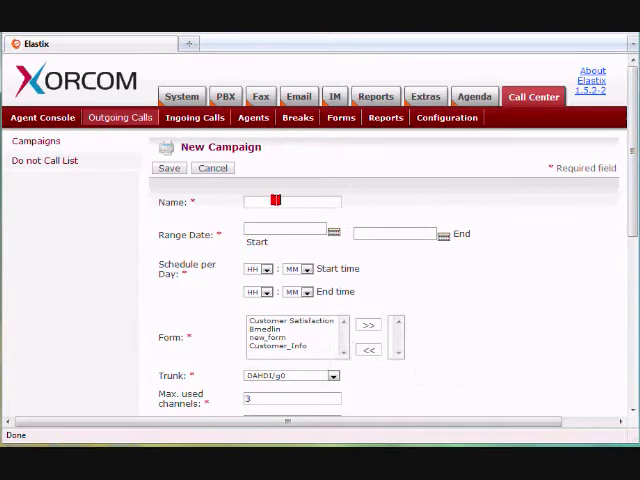
type("Outbound2")
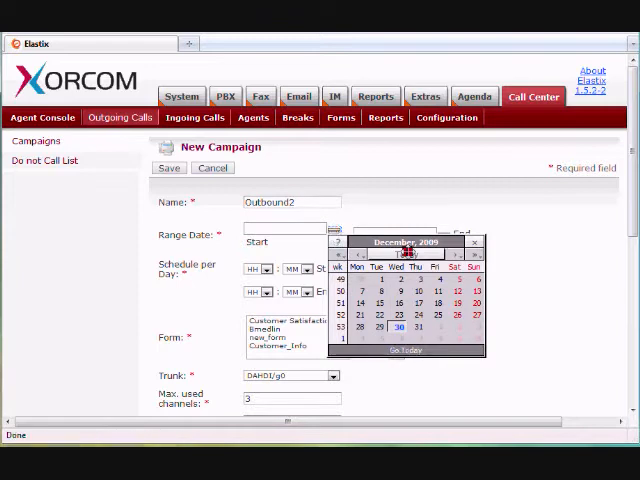
left_click(380, 328)
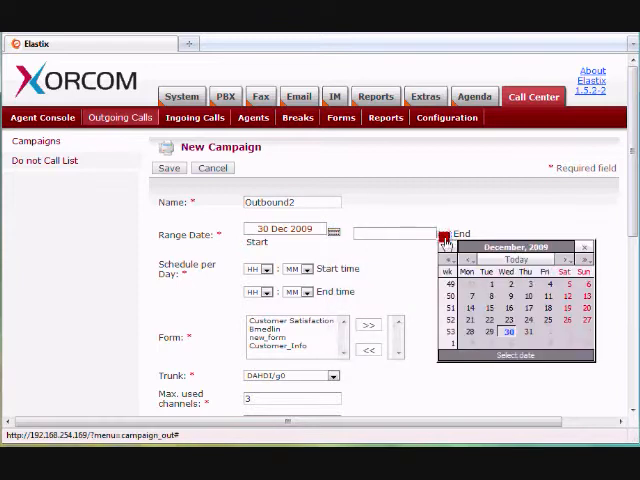
left_click(524, 330)
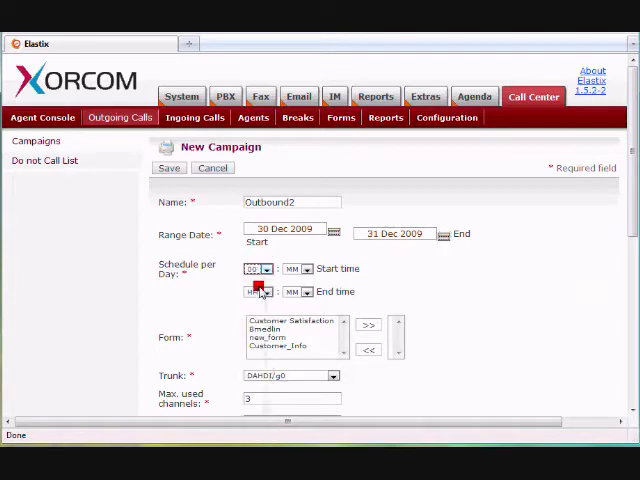
Set the campaign's daily schedule so calls end at hour 19
left_click(304, 268)
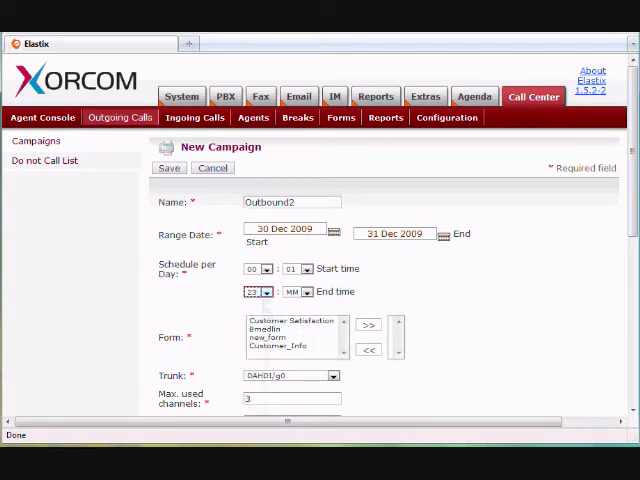
left_click(308, 292)
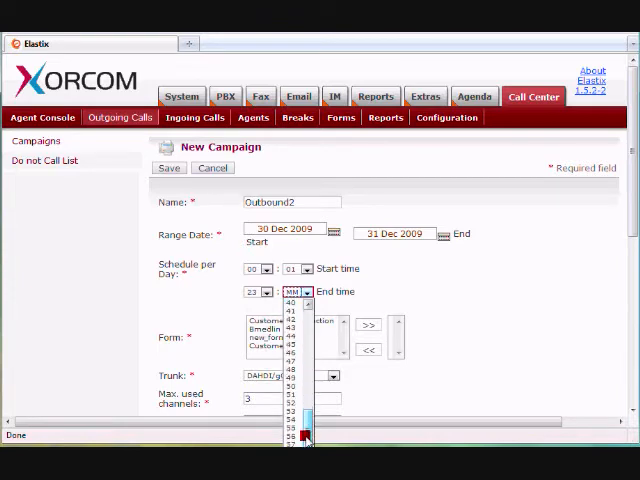
left_click(292, 432)
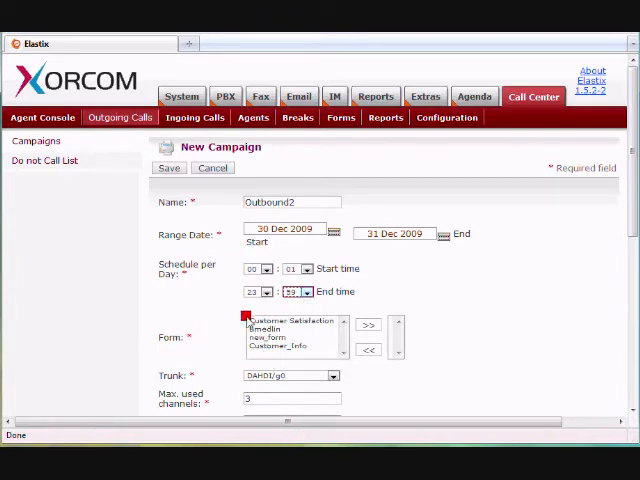
Assign the Customer_Info form to the campaign and choose the SIP outbound trunk
left_click(288, 352)
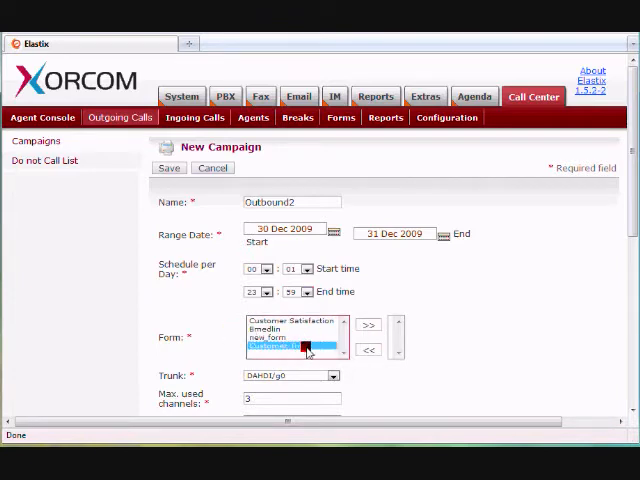
left_click(368, 324)
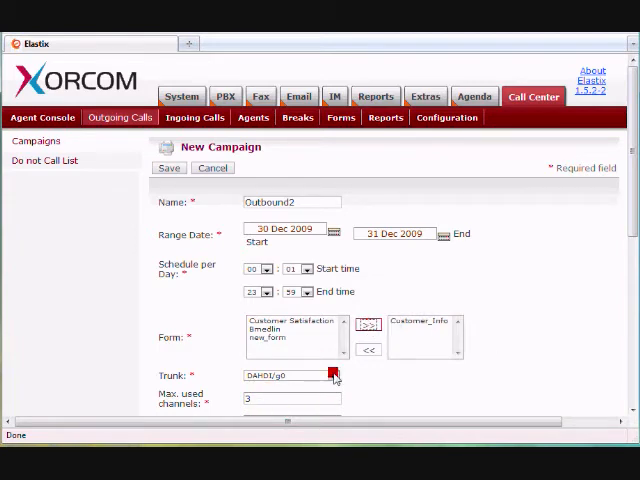
left_click(332, 376)
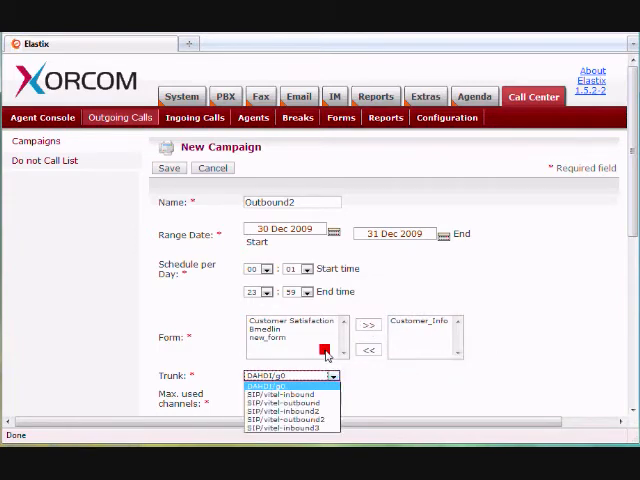
left_click(278, 388)
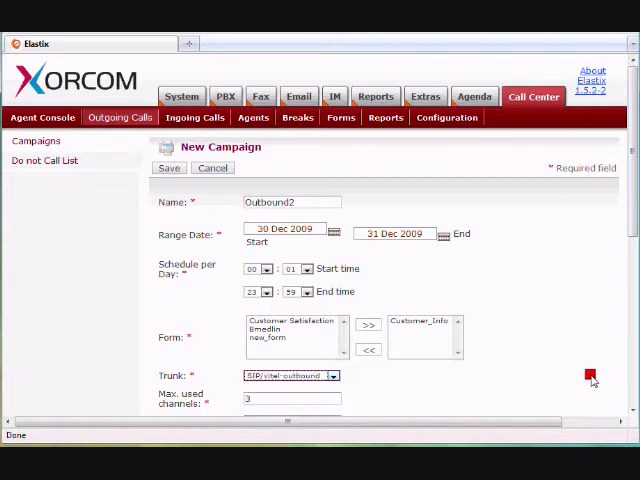
Set the campaign's retries to 2, with context from-internal and the 335 Outbound queue
scroll("down", 3)
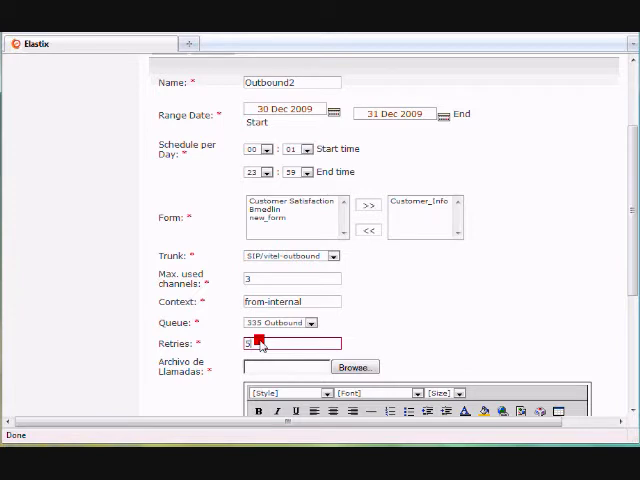
type("2")
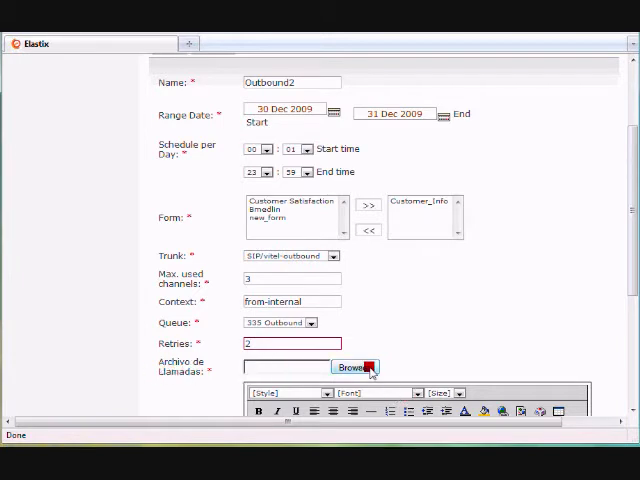
Attach the call list file from the Desktop as the campaign's Archivo de Llamadas
left_click(356, 368)
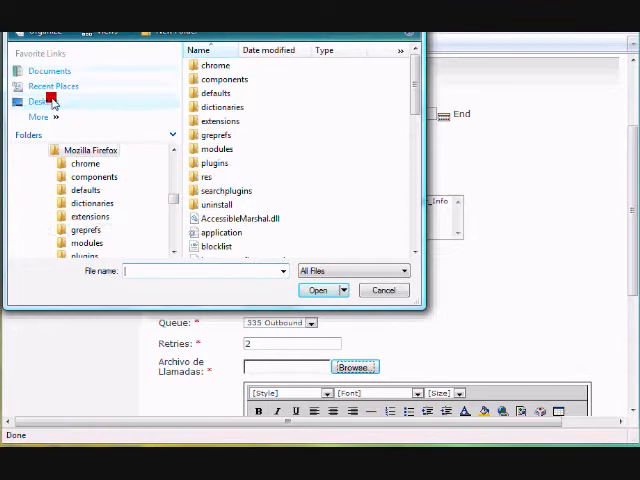
left_click(42, 100)
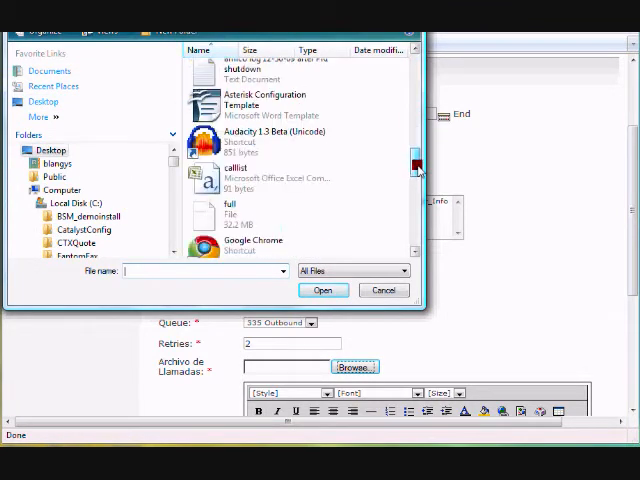
scroll("down", 3)
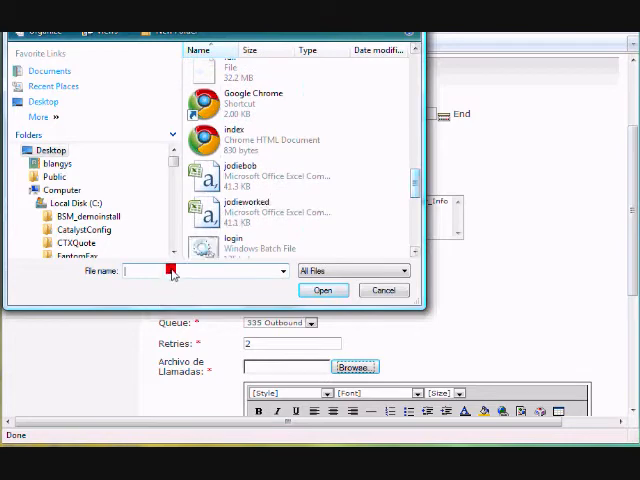
type("cal")
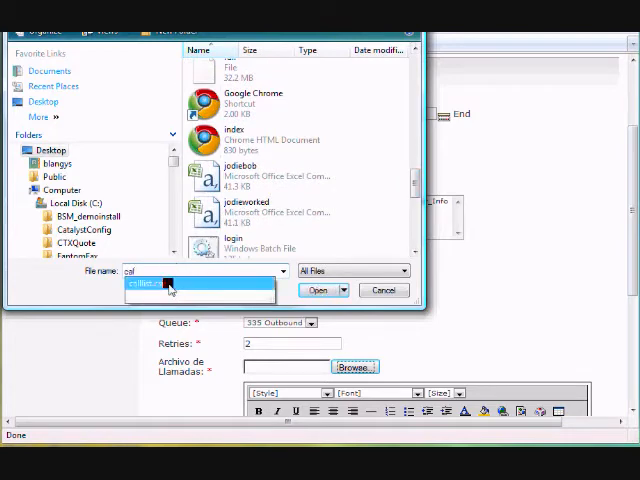
left_click(318, 290)
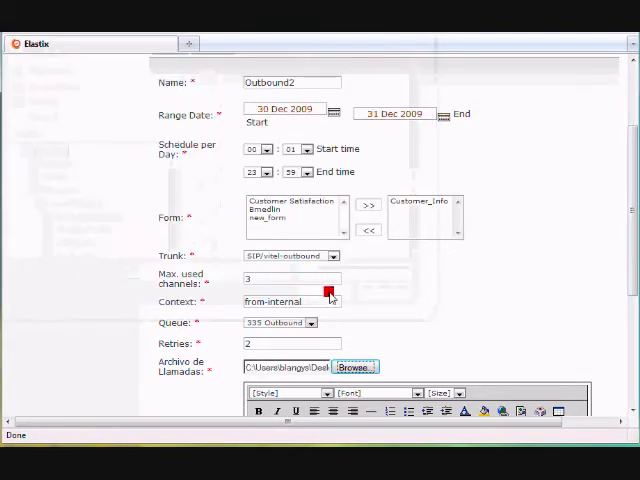
Write the script 'Remember the promotion on buy 50 get 2 free Aastra Telephones!'
scroll("up", 3)
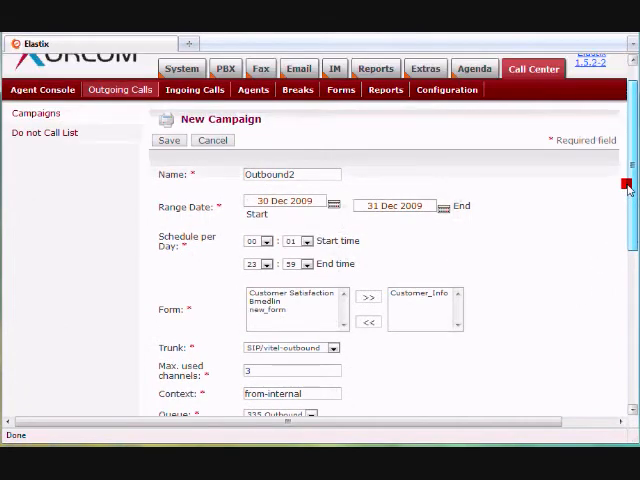
scroll("down", 3)
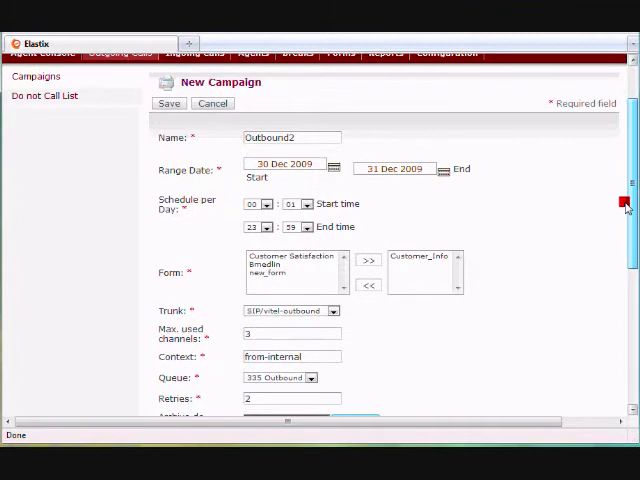
scroll("down", 3)
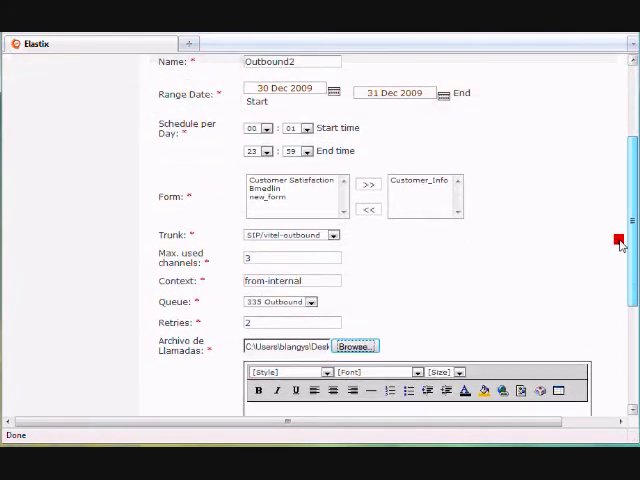
scroll("down", 3)
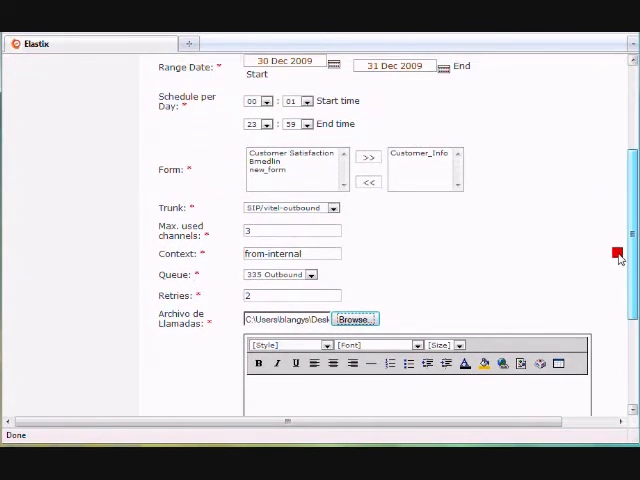
scroll("down", 3)
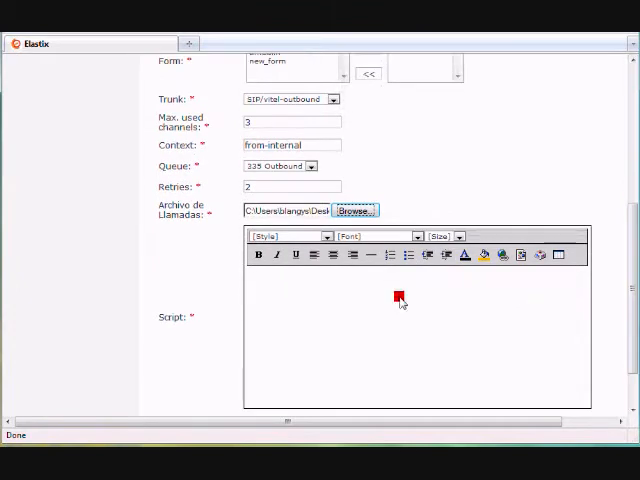
type("Sell Sell Sell")
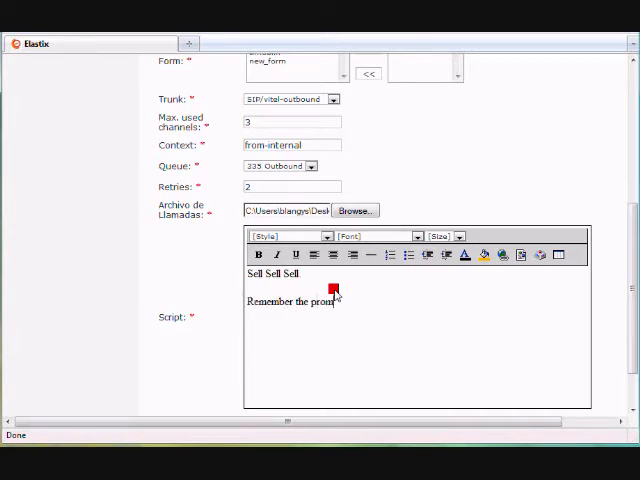
type("tion on")
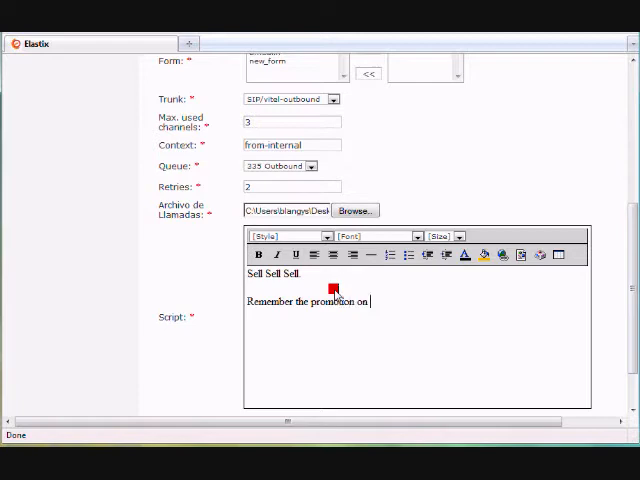
type("buy")
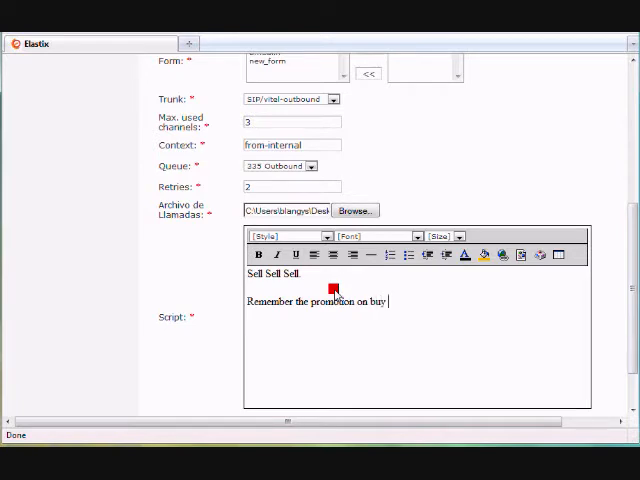
type("50 get")
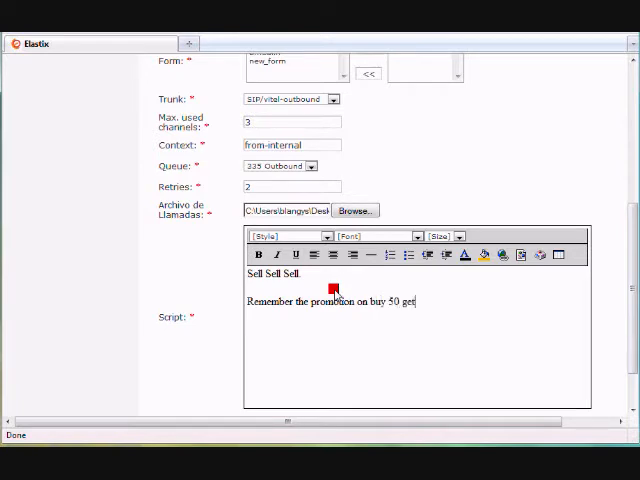
type("2")
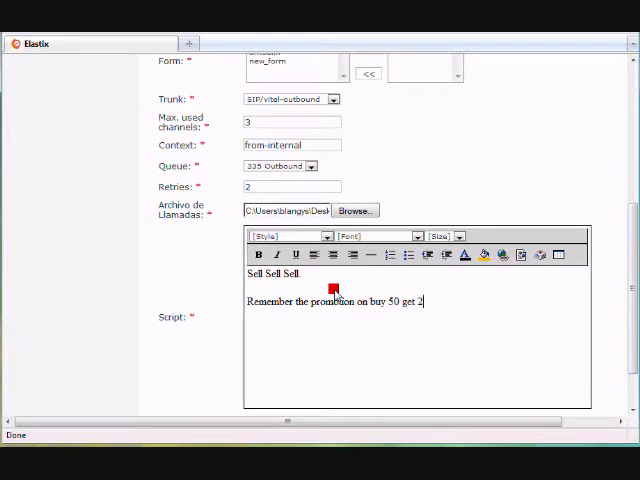
type("free Aas")
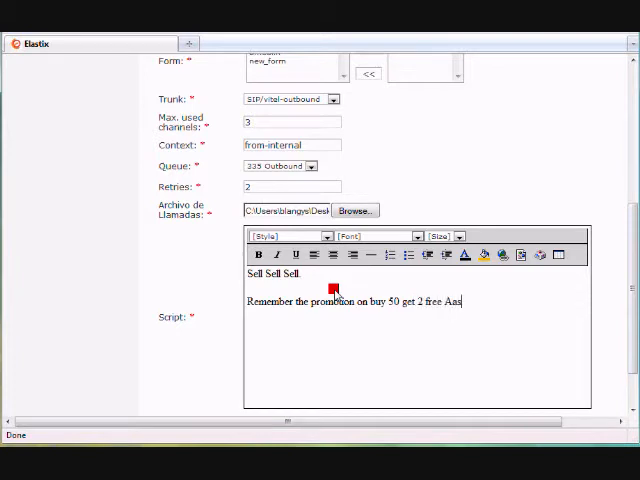
type("tra Telephones!")
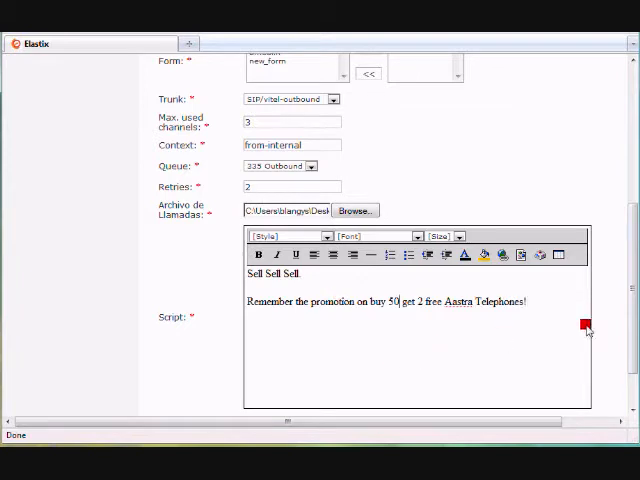
Save Outbound2 so it lists beside Johnny, then go to the System dashboard
scroll("up", 3)
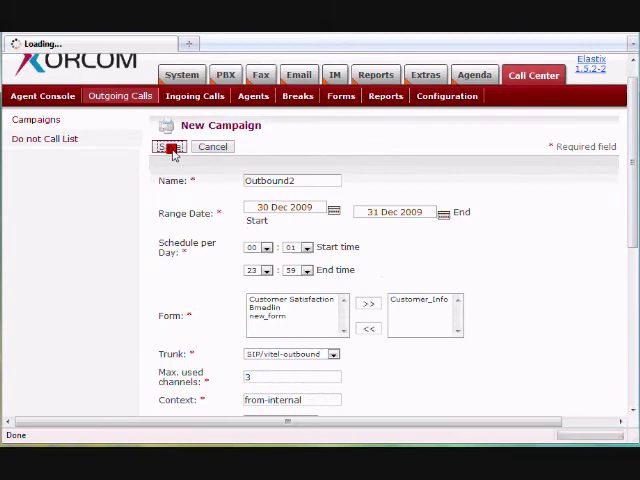
left_click(164, 146)
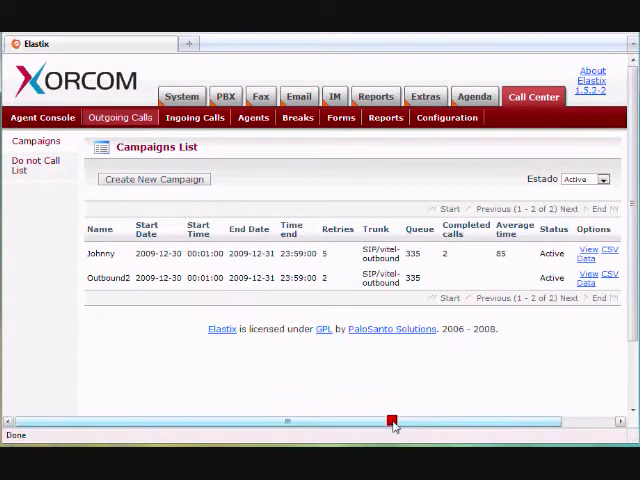
left_click_drag(390, 420, 448, 420)
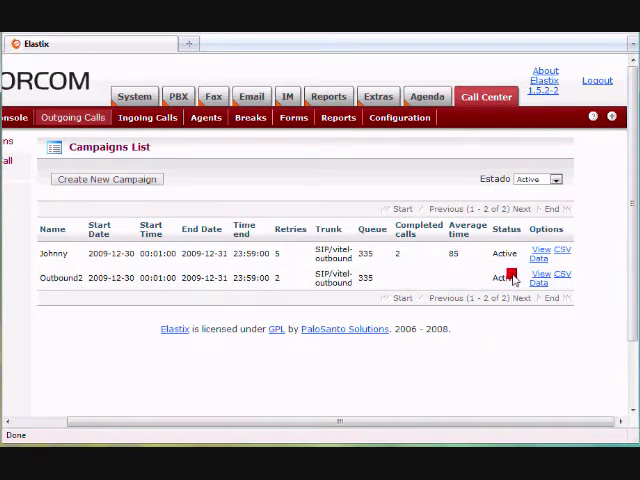
mouse_move(492, 314)
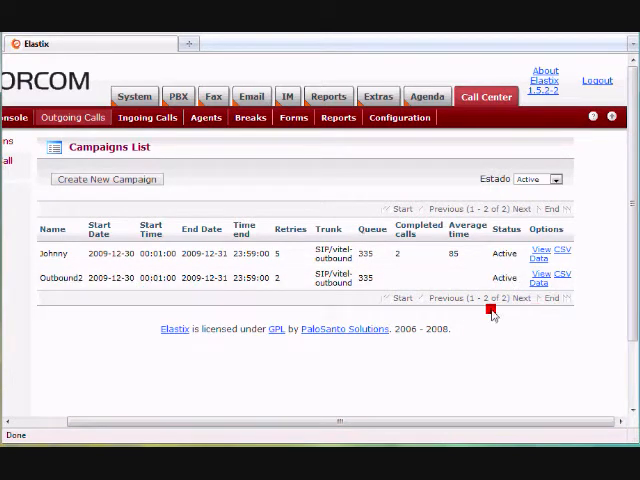
mouse_move(520, 330)
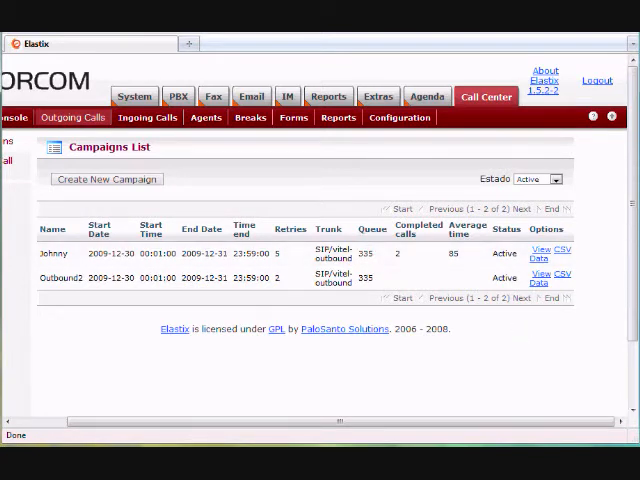
left_click(152, 72)
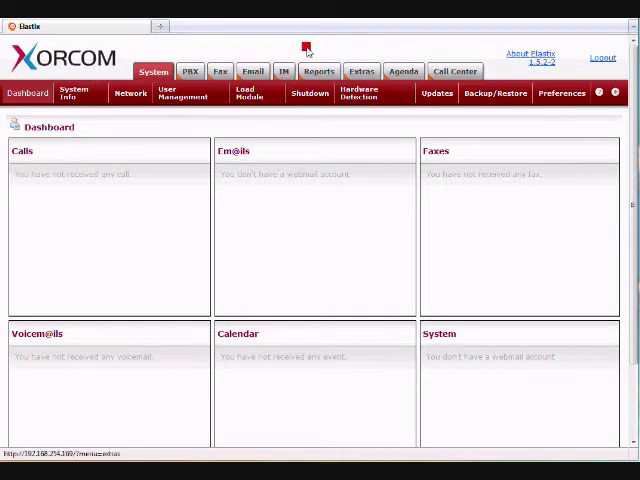
mouse_move(172, 96)
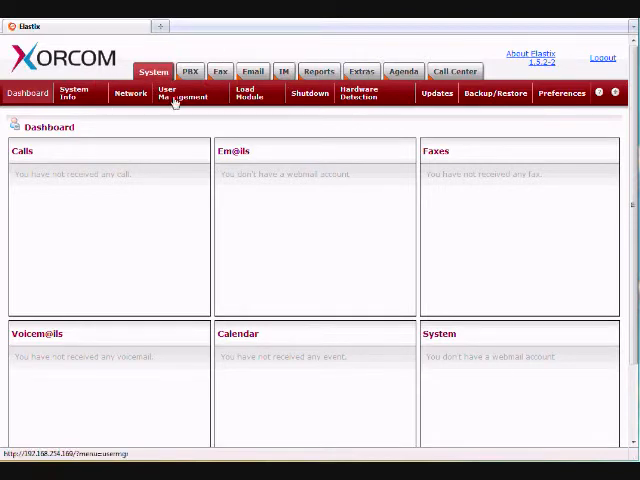
Start a new group from User Management's Groups list
left_click(180, 92)
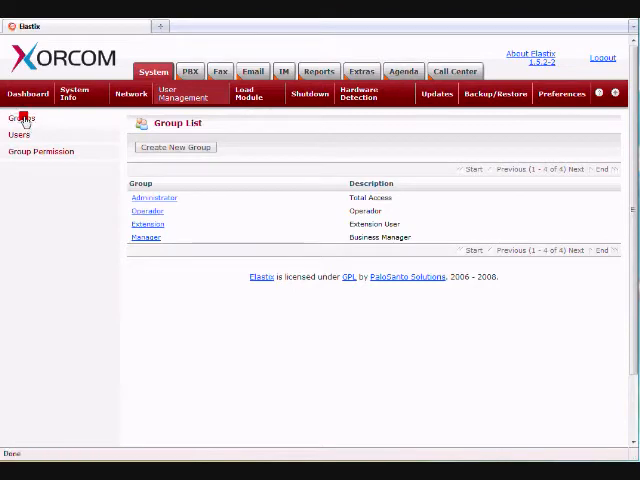
left_click(174, 148)
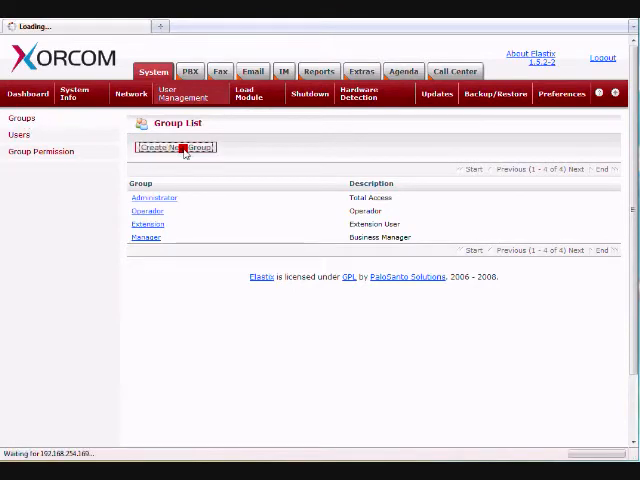
left_click(176, 148)
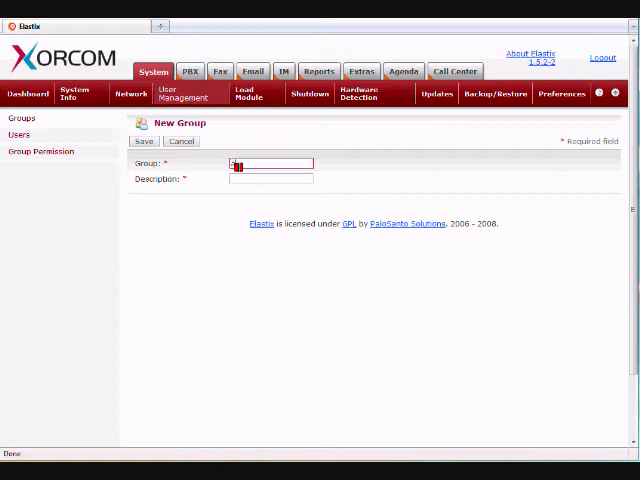
Name the group agents, give it a description and save it
type("agents")
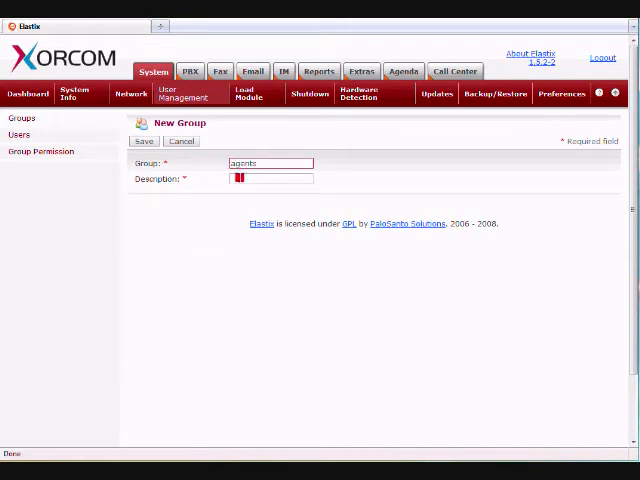
type("agents")
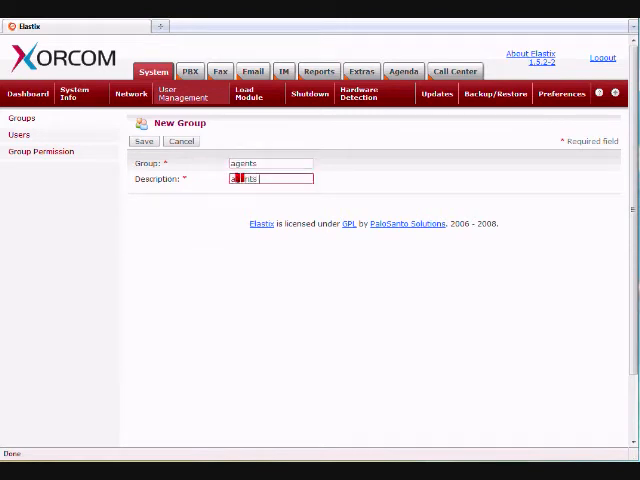
type("onl")
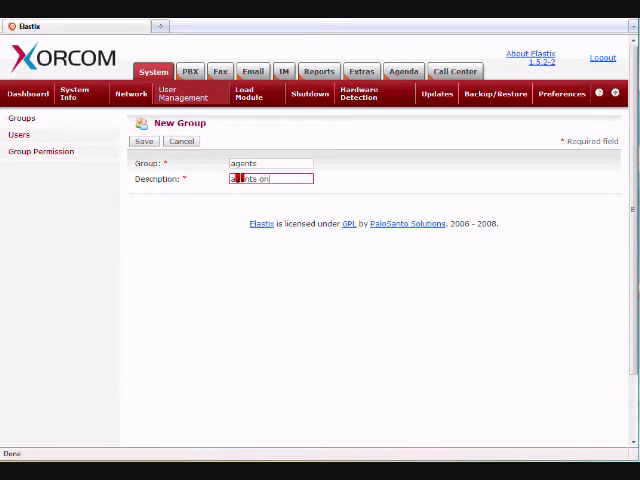
left_click(144, 140)
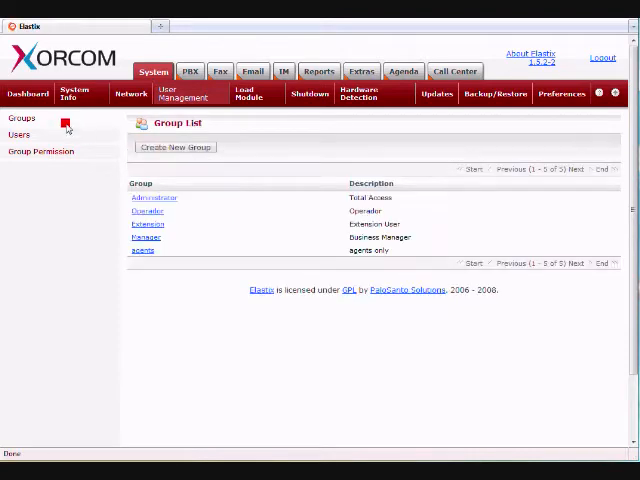
Show the agents group's resource permissions and review the full module list, none granted yet
left_click(40, 152)
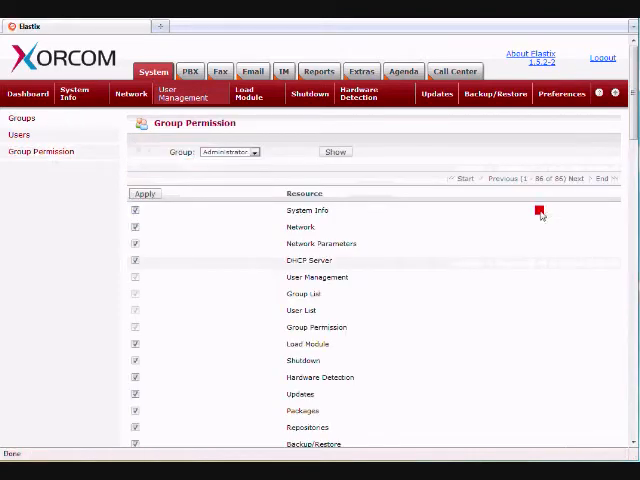
left_click(230, 152)
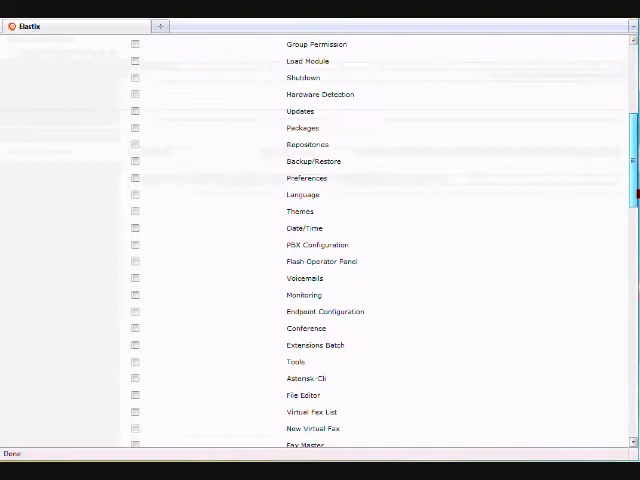
scroll("down", 3)
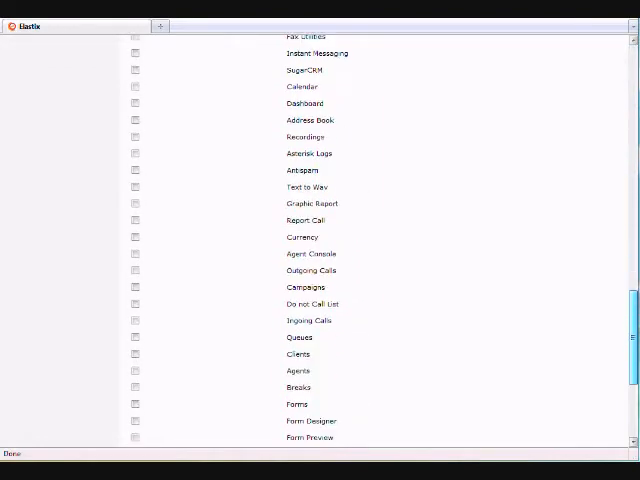
scroll("down", 3)
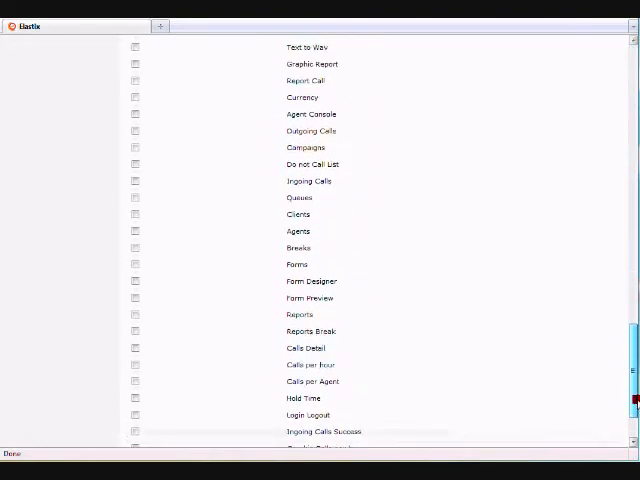
scroll("up", 3)
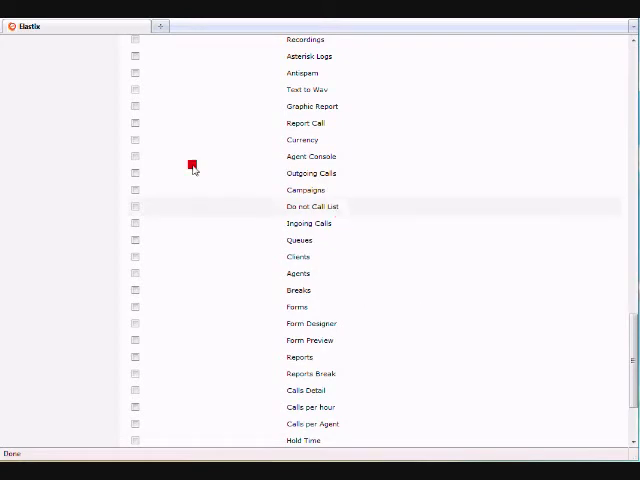
left_click(136, 156)
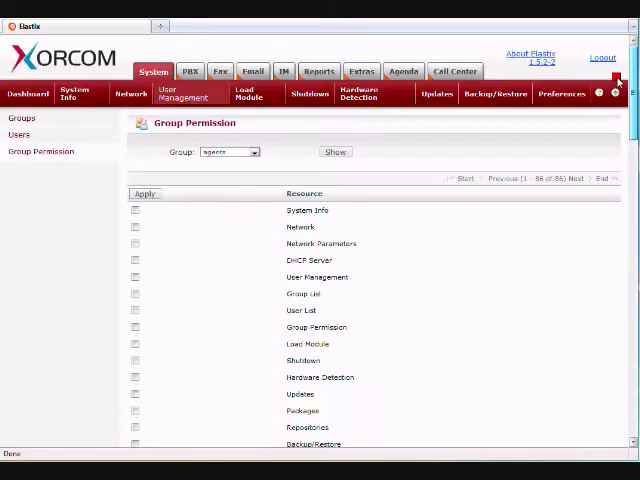
left_click(144, 192)
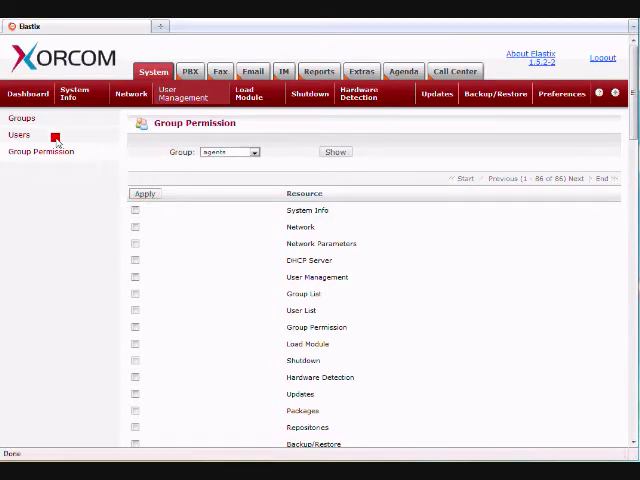
Create a new user with login, name john doe, and matching passwords
left_click(18, 134)
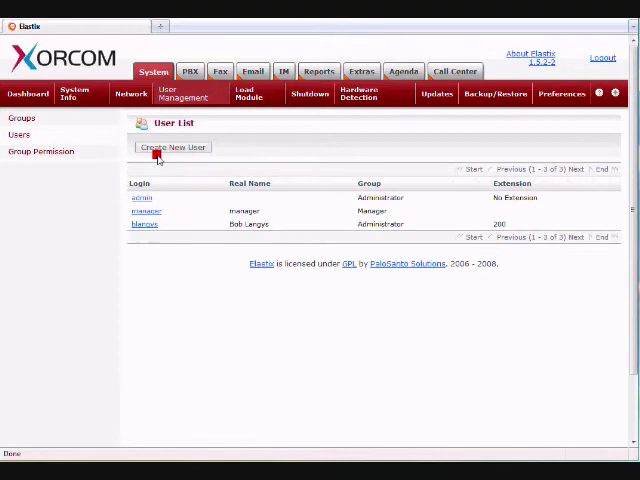
left_click(172, 148)
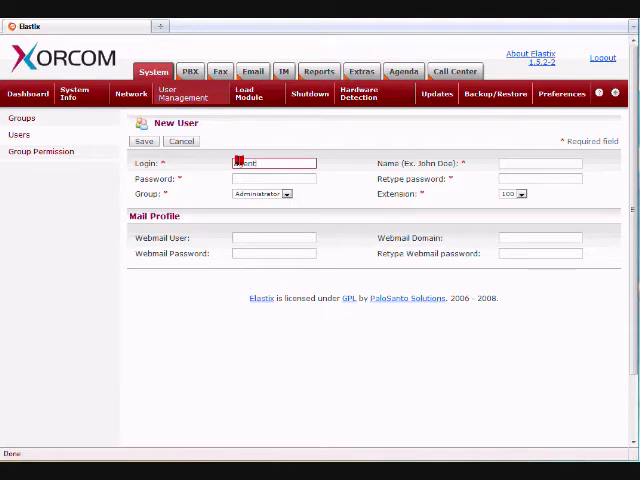
left_click(540, 164)
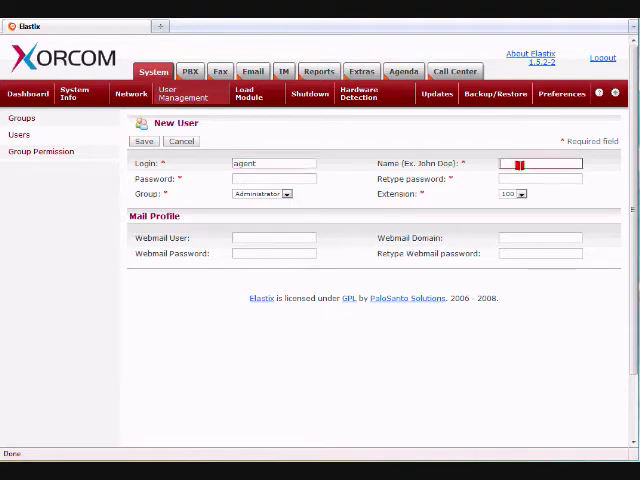
type("john doe")
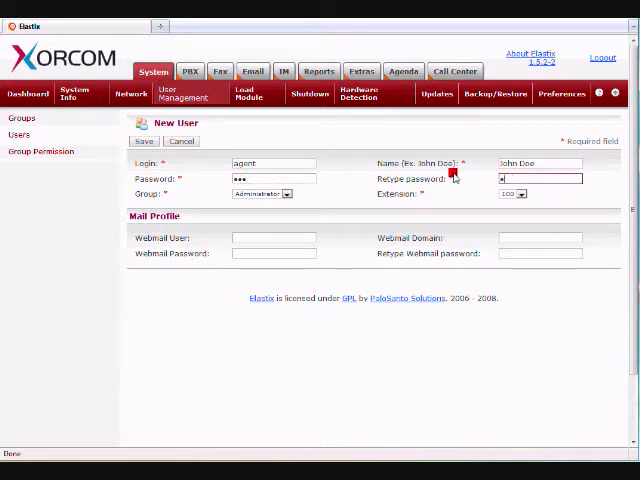
left_click(520, 194)
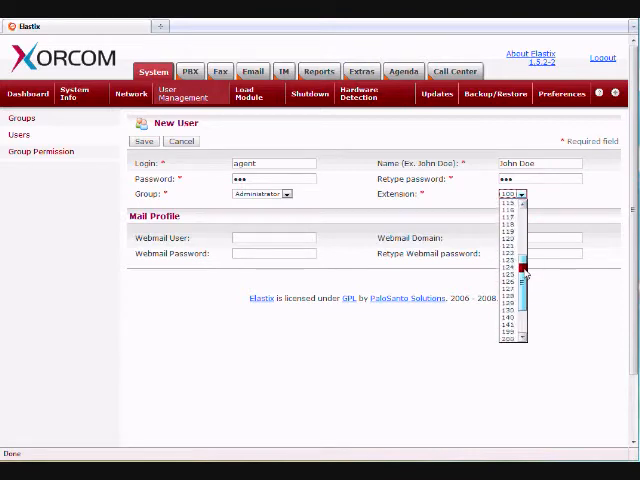
Assign an extension to the new user and save the account
scroll("down", 3)
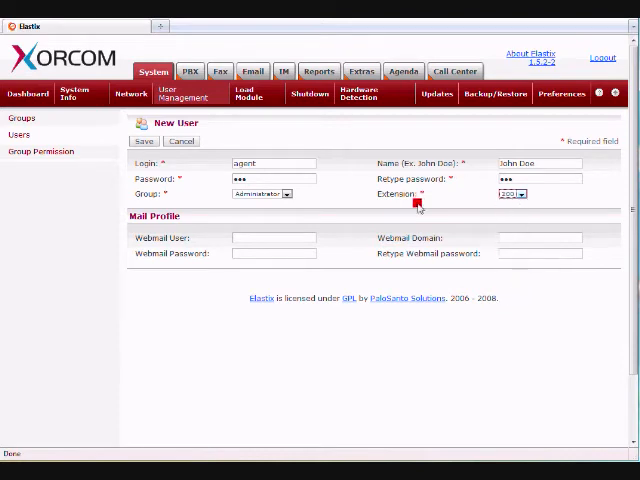
left_click(144, 140)
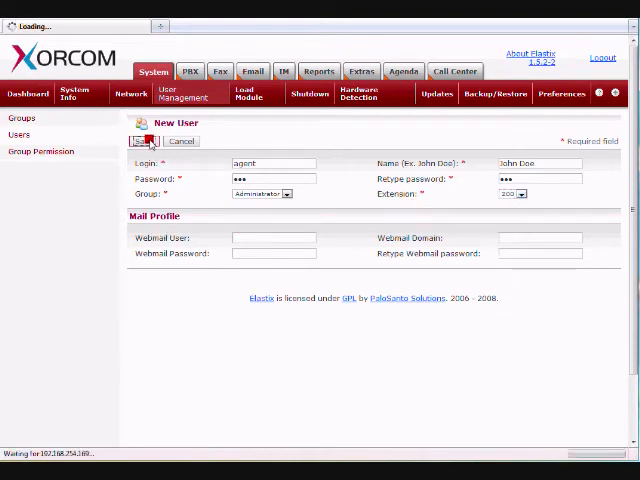
left_click(136, 140)
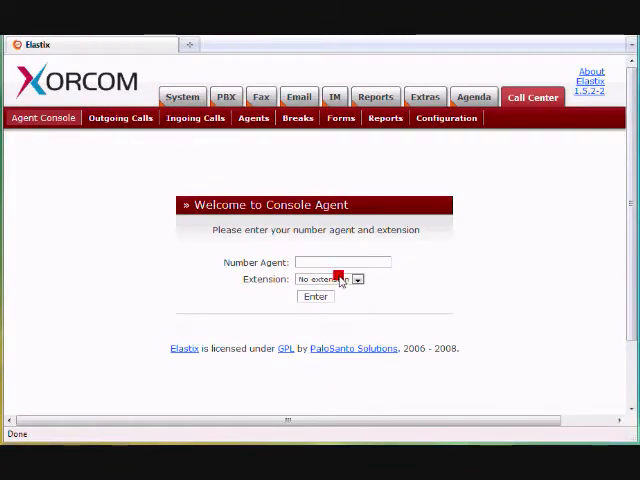
Sign agent 2100 into the console on an extension and let the campaign call connect
left_click(344, 262)
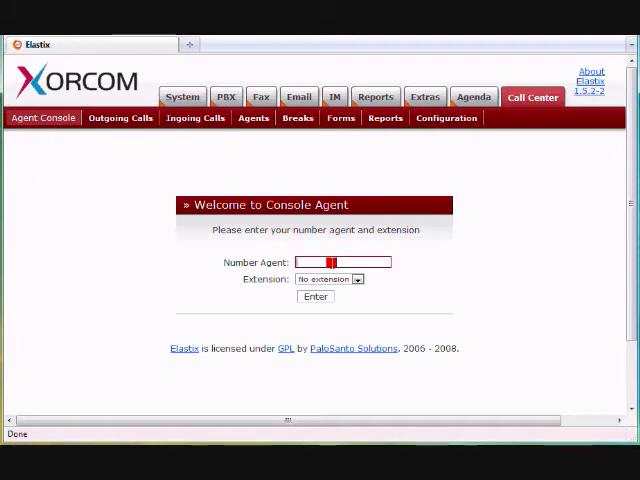
type("2100")
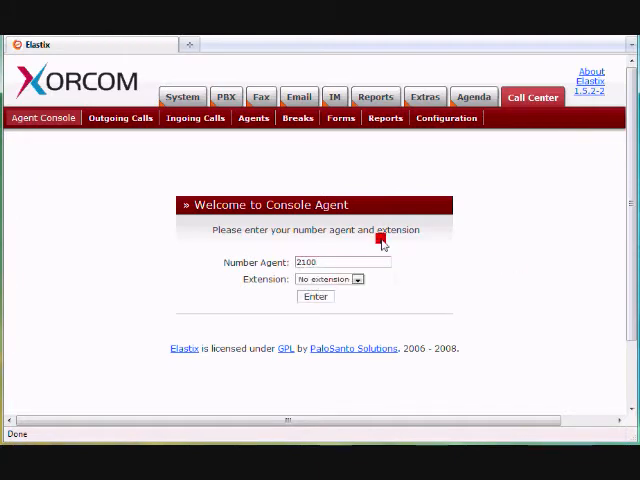
left_click(356, 280)
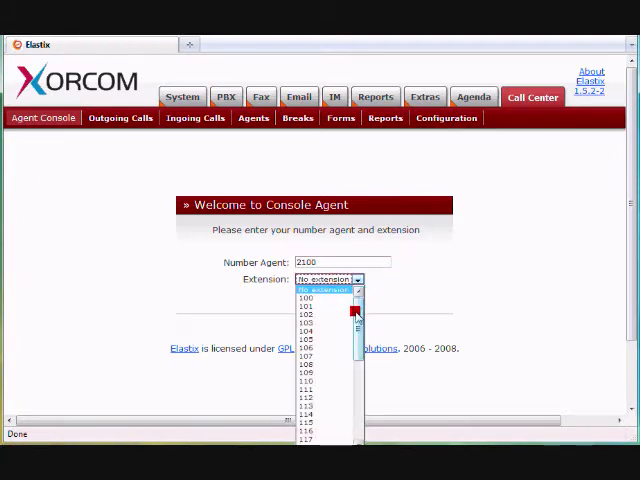
scroll("down", 3)
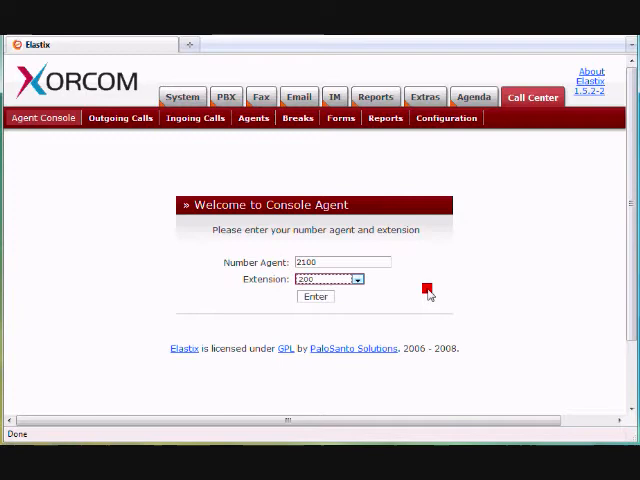
mouse_move(382, 276)
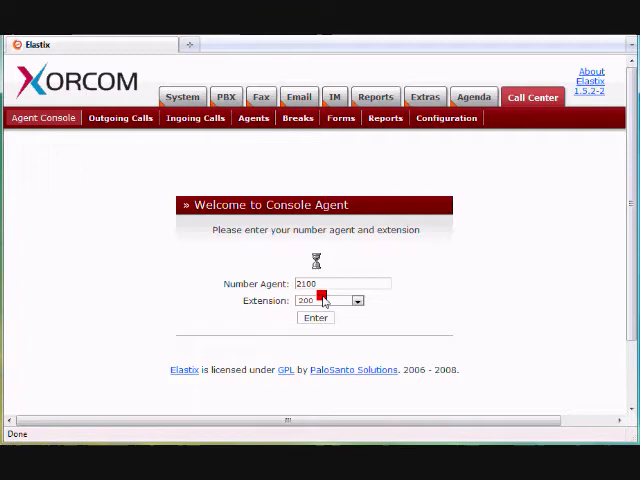
left_click(316, 318)
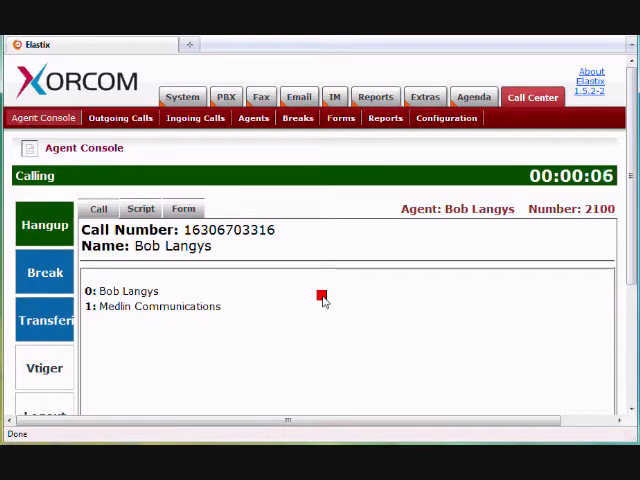
mouse_move(532, 364)
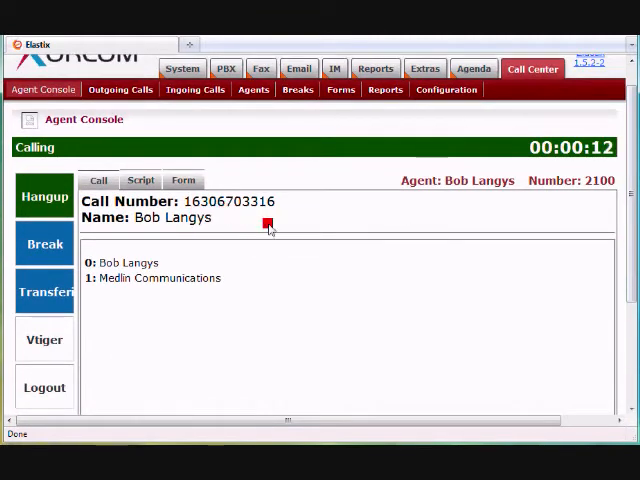
mouse_move(192, 308)
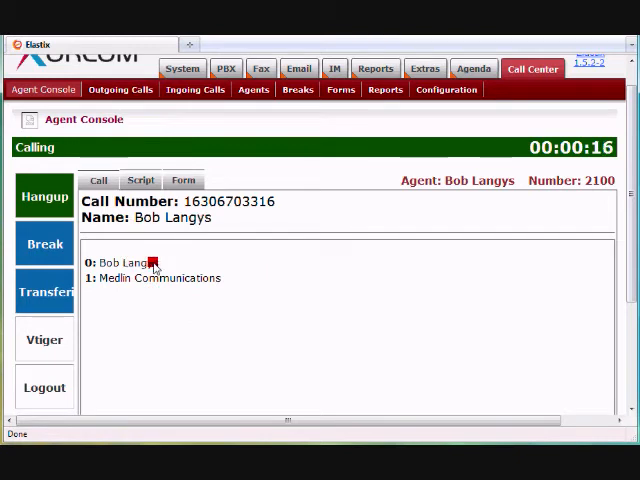
mouse_move(96, 310)
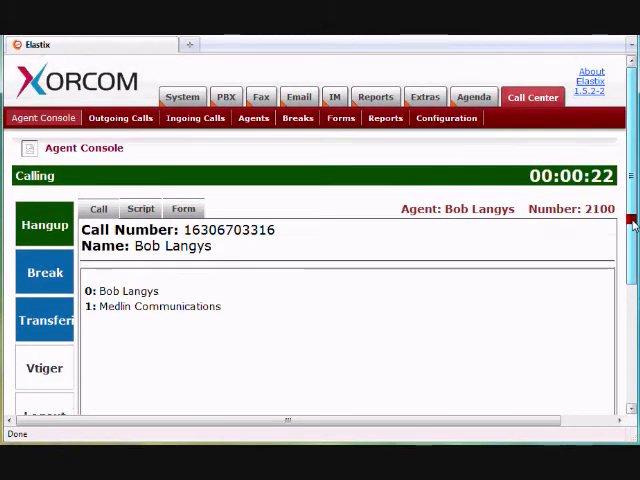
Review the call script, then set the Customer_Info form date to 28 Jan 2010
scroll("down", 3)
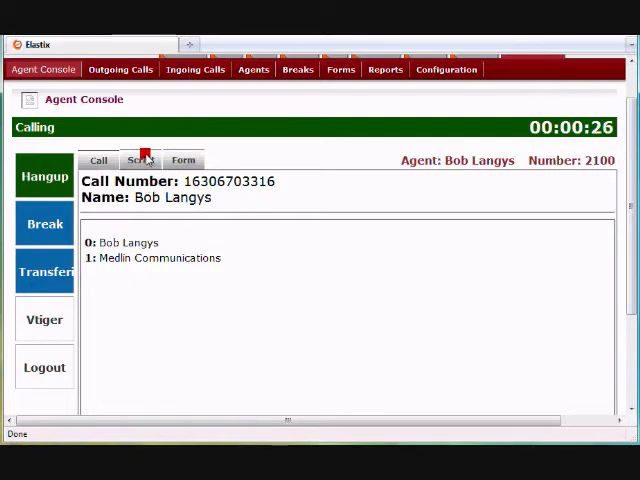
left_click(140, 160)
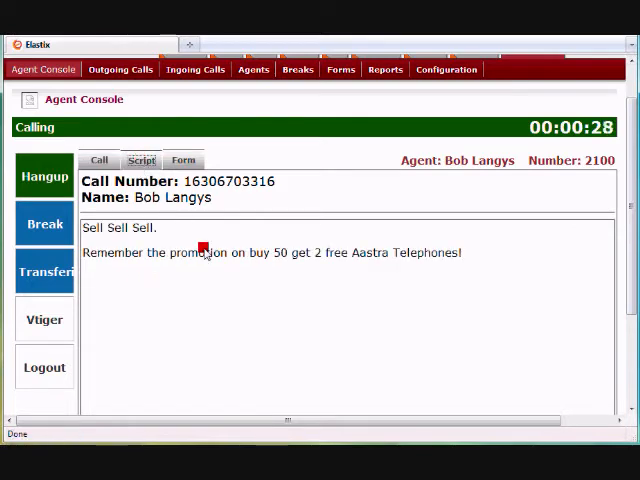
left_click(184, 160)
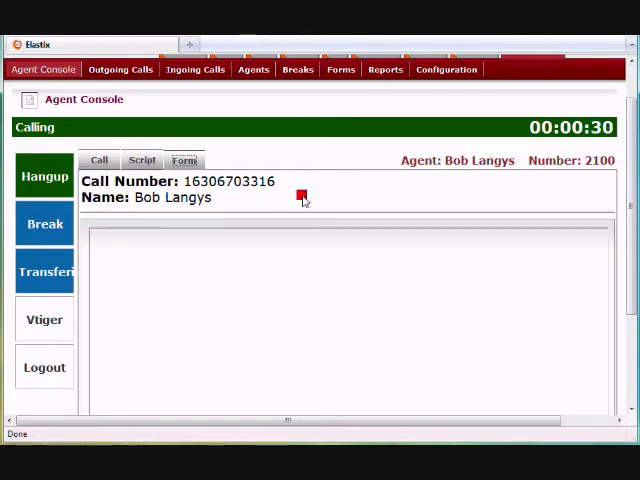
left_click(184, 160)
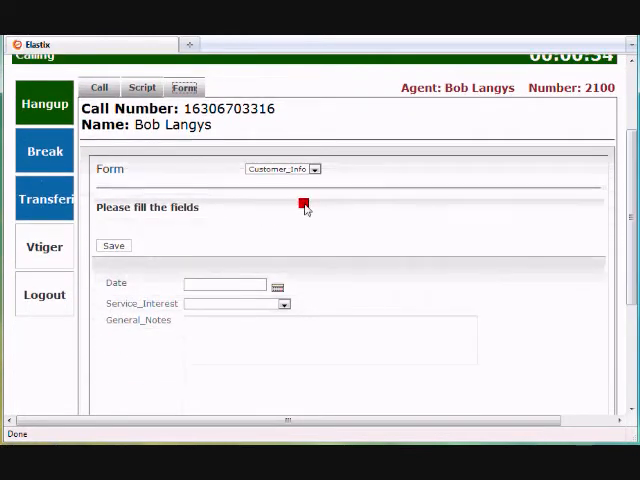
left_click(276, 284)
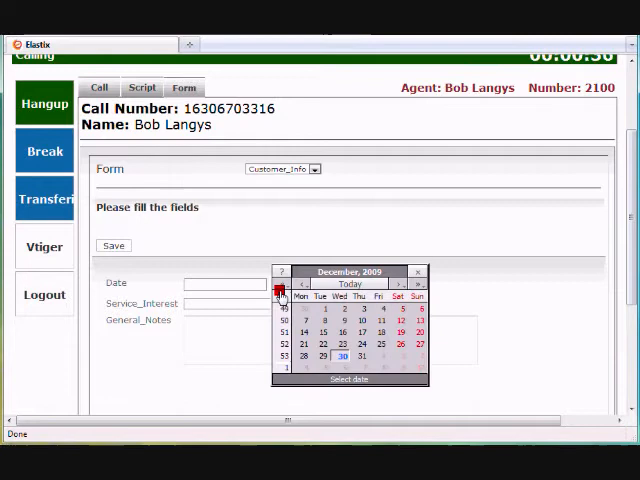
mouse_move(392, 284)
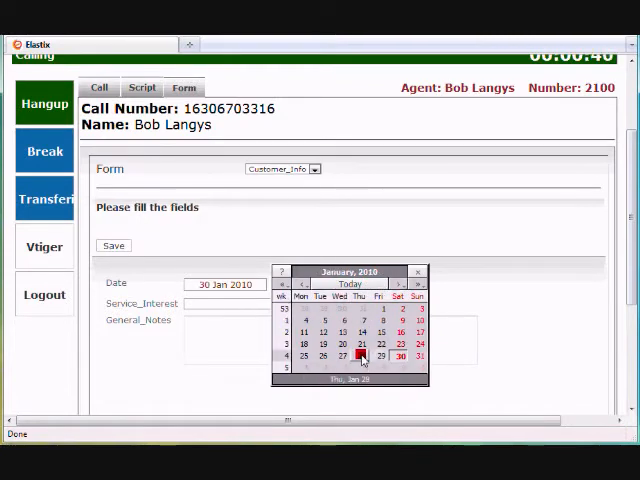
left_click(360, 356)
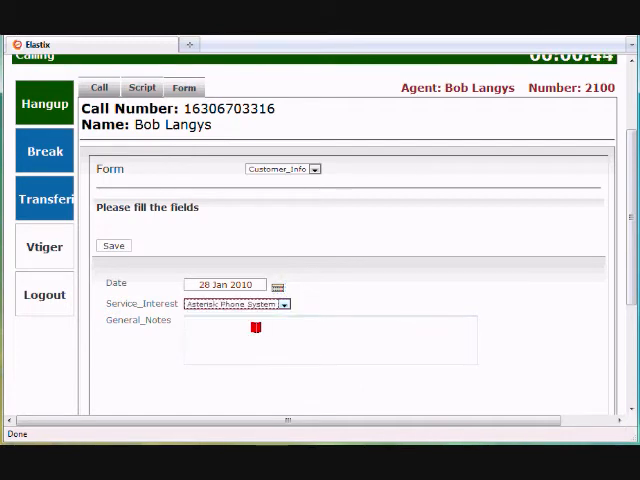
Add the note "This is a good lead.", save the form and end the call
type("This")
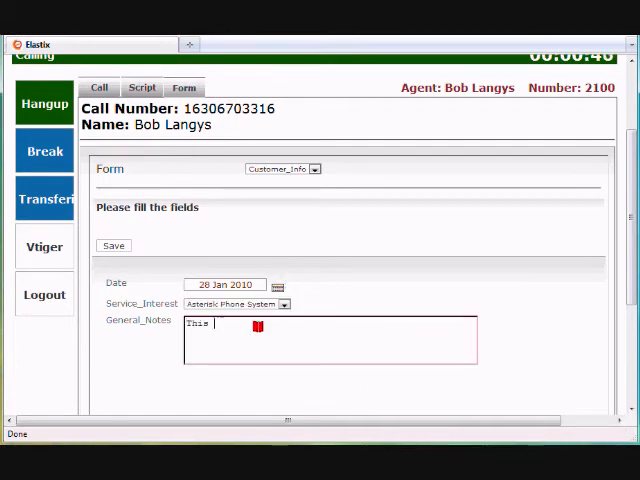
type("is a good lead.")
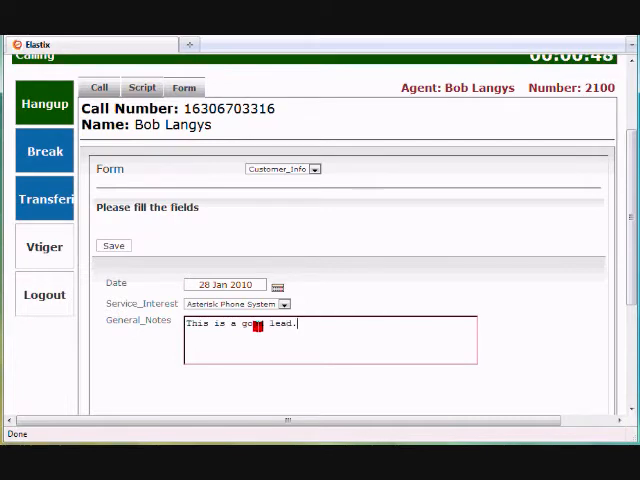
left_click(114, 246)
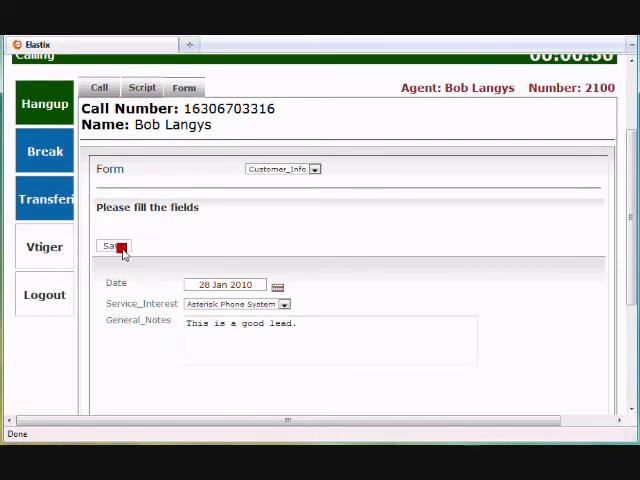
left_click(112, 246)
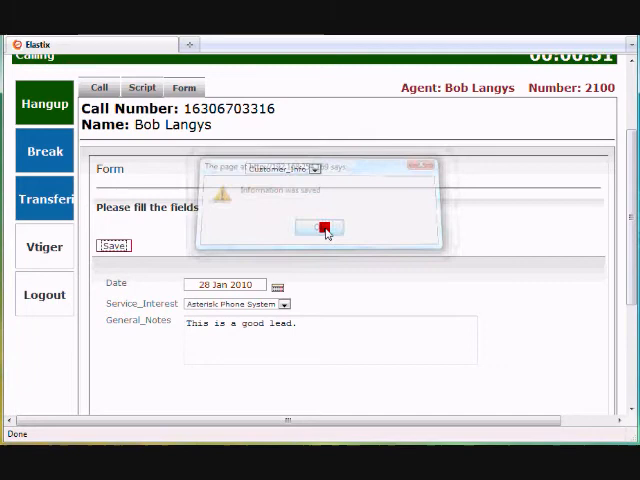
left_click(318, 228)
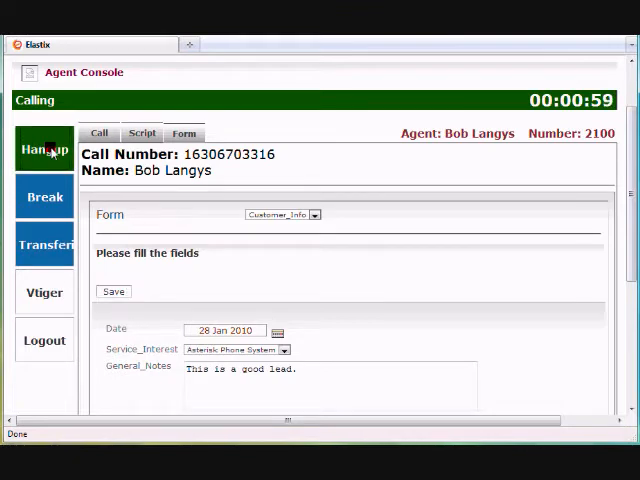
left_click(44, 148)
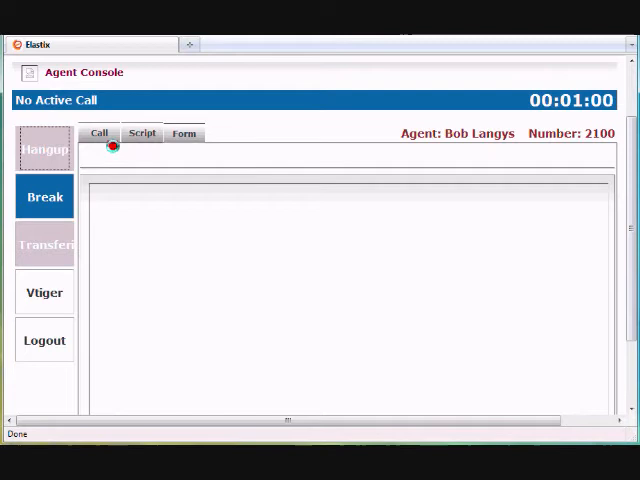
left_click(100, 132)
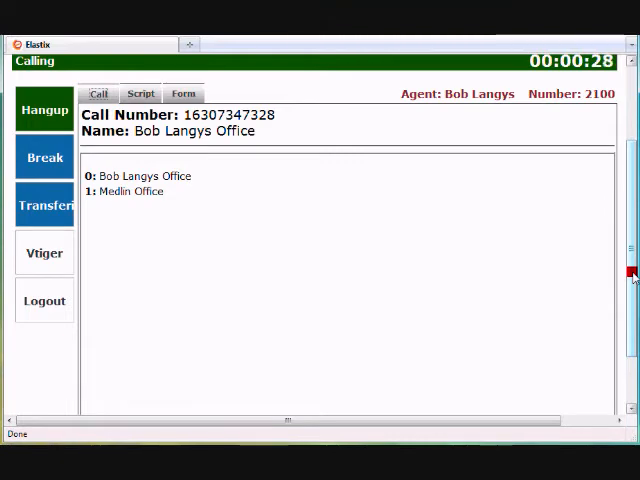
mouse_move(444, 256)
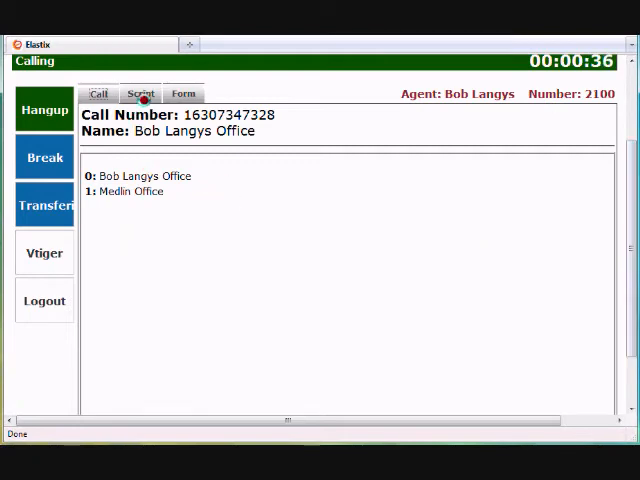
Save the second call's form with date 31 Dec 2010 and Toshiba Phone System interest
left_click(184, 92)
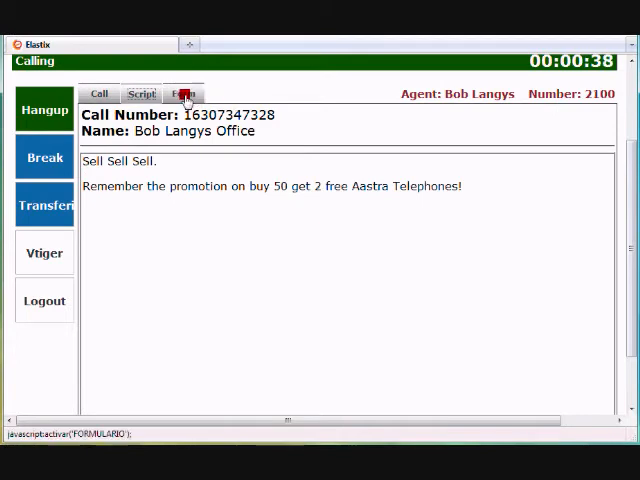
left_click(184, 92)
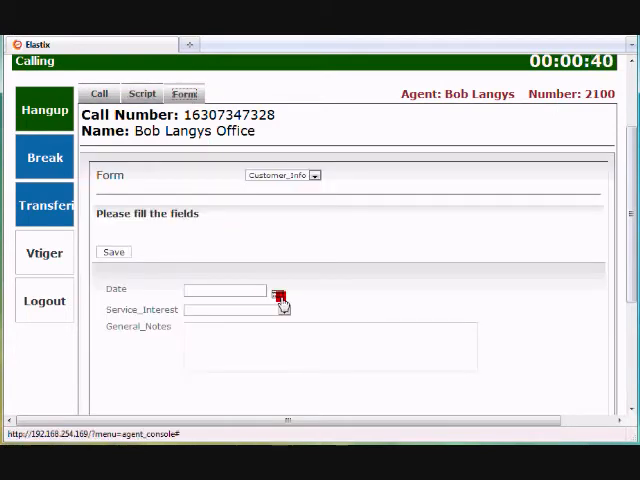
left_click(284, 290)
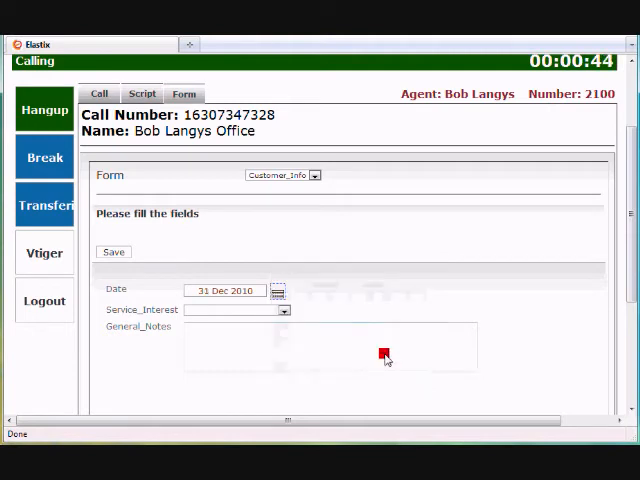
left_click(284, 308)
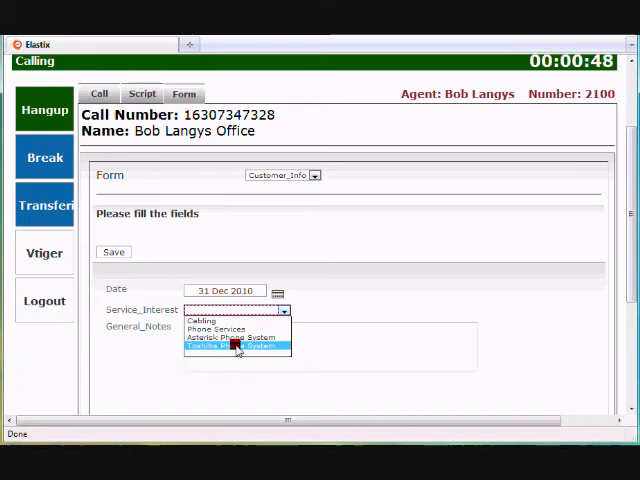
left_click(236, 348)
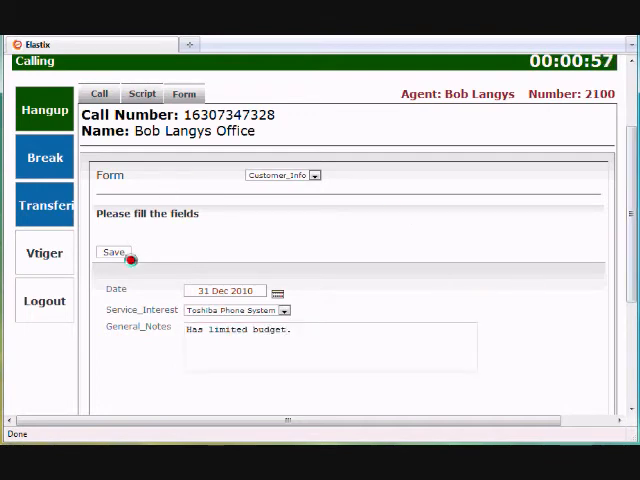
left_click(114, 252)
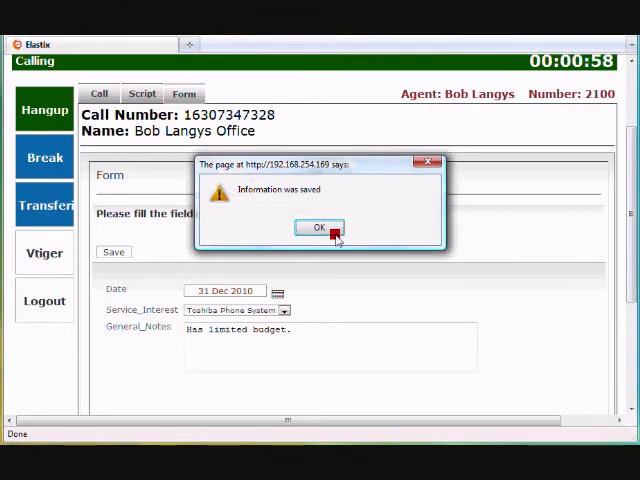
left_click(316, 228)
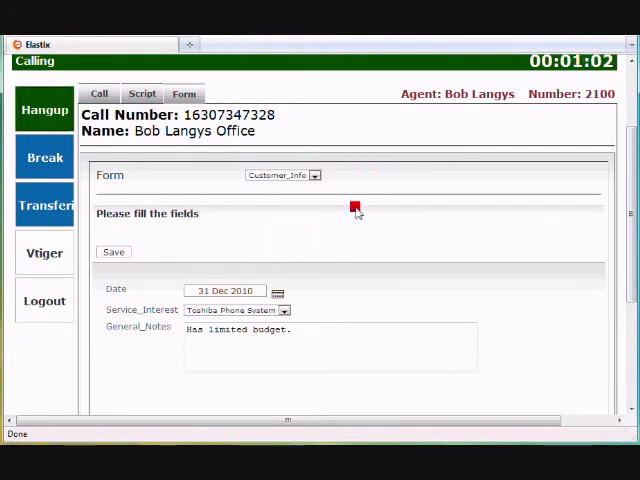
Hang up the call and log the agent out, acknowledging the disconnected alert
left_click(44, 110)
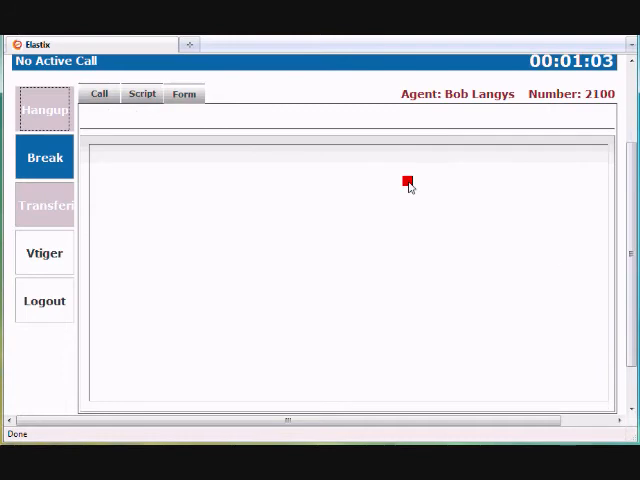
mouse_move(432, 262)
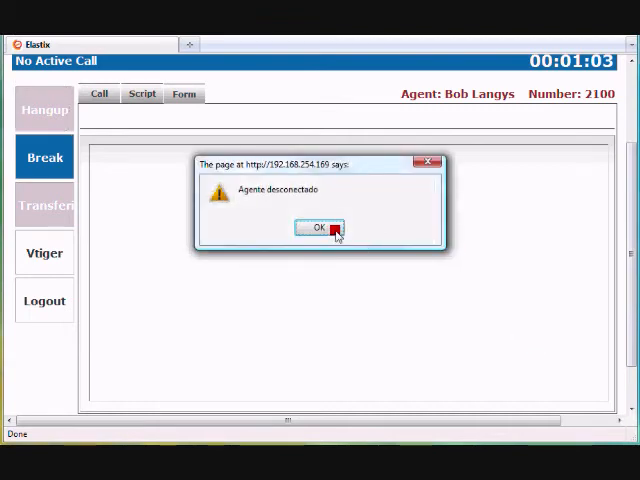
left_click(314, 228)
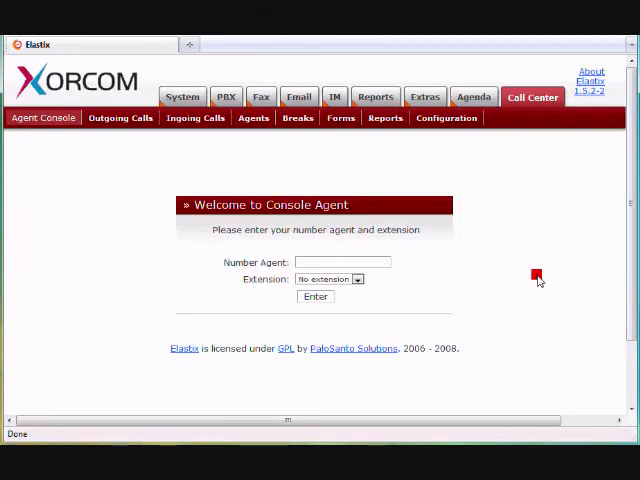
mouse_move(560, 212)
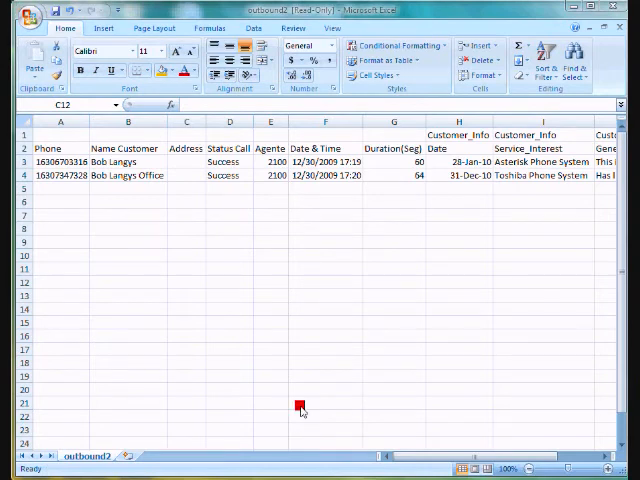
Review the two successful calls' date, interest and notes columns in the outbound CSV
left_click(188, 280)
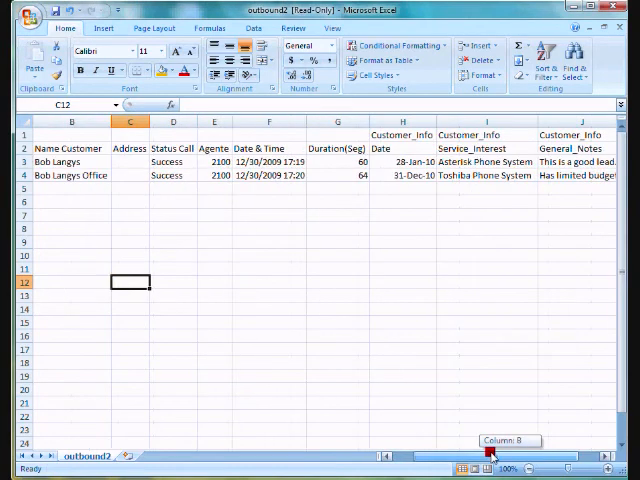
scroll("left", 3)
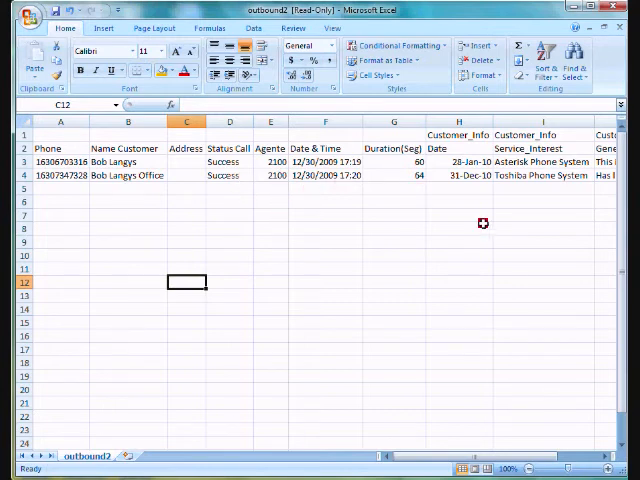
scroll("right", 3)
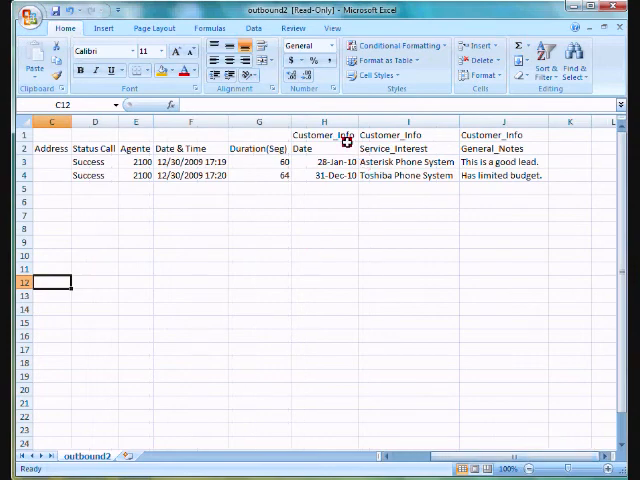
mouse_move(378, 168)
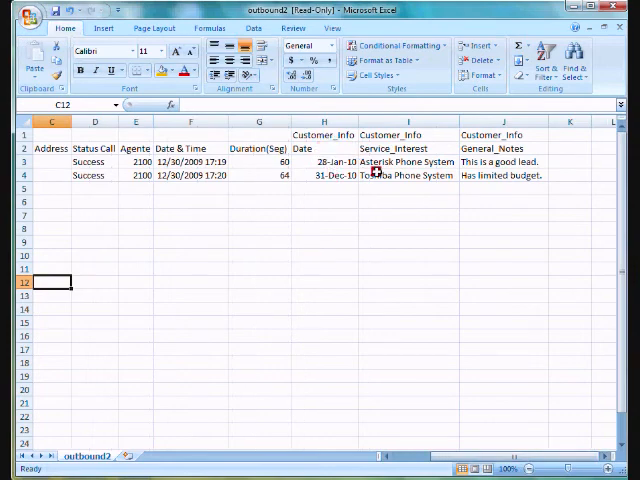
mouse_move(512, 170)
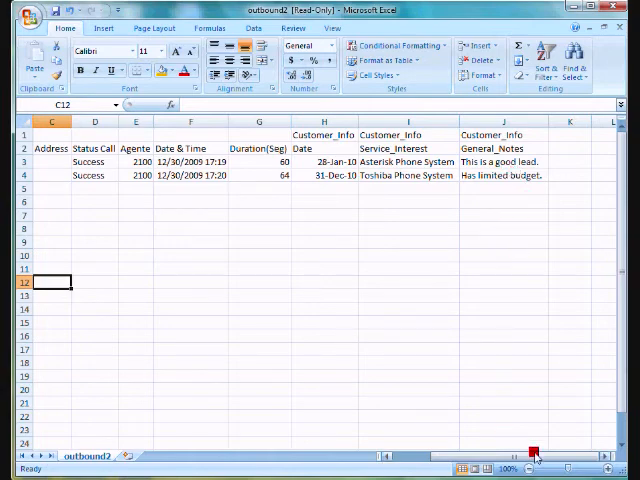
scroll("left", 3)
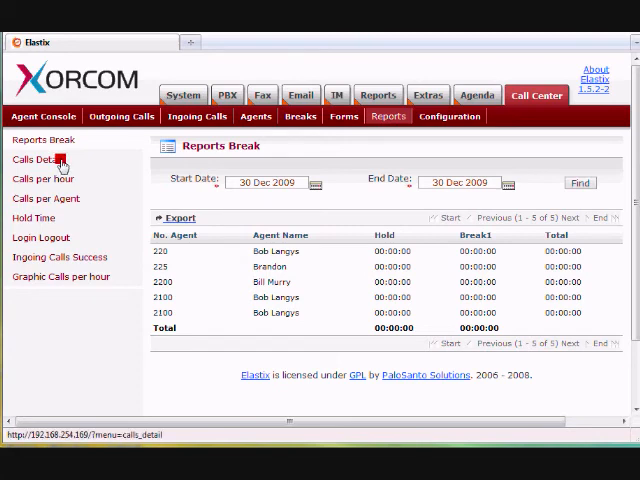
Browse the Calls Detail and Calls per hour reports, adjusting the call type filter
left_click(44, 160)
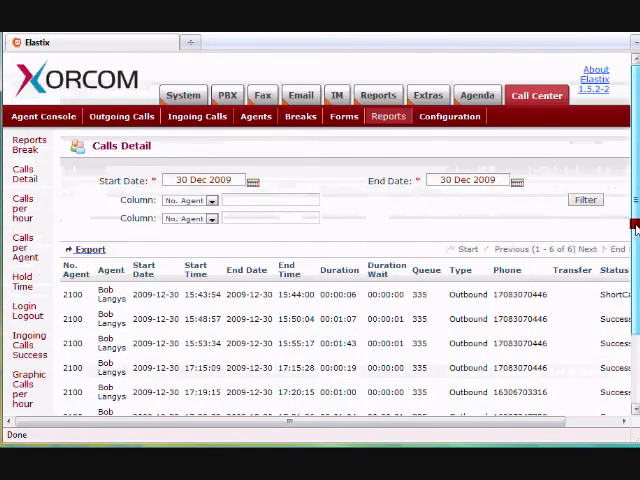
left_click(24, 214)
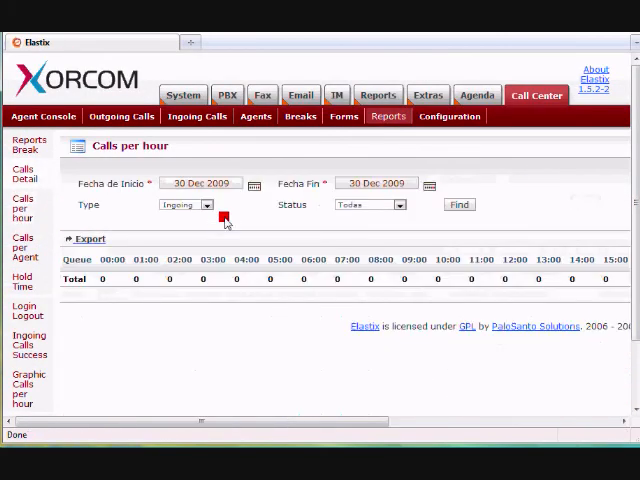
left_click(460, 204)
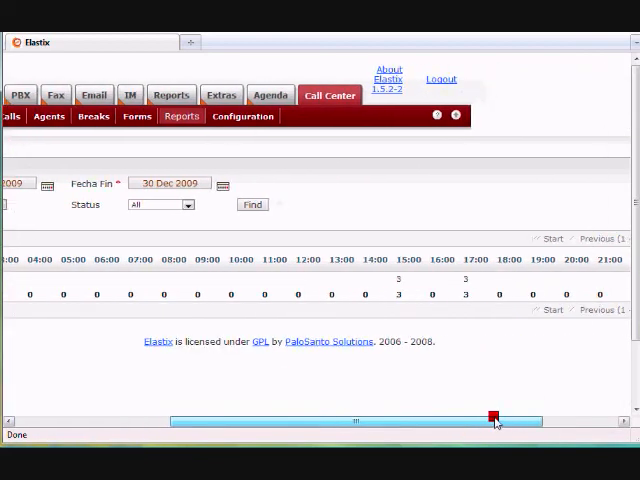
left_click_drag(496, 420, 596, 410)
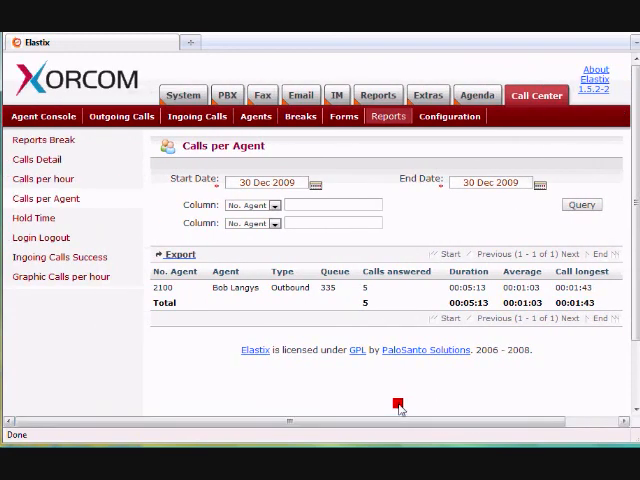
View Ingoing Calls Success and the Graphic Calls per hour chart for 30 Dec 2009
left_click(32, 216)
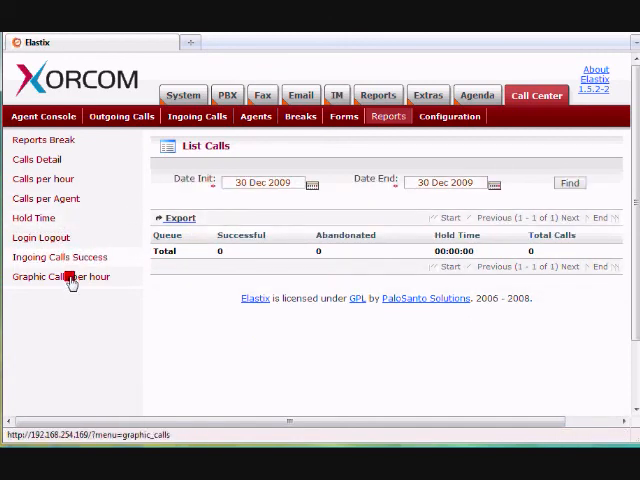
left_click(60, 276)
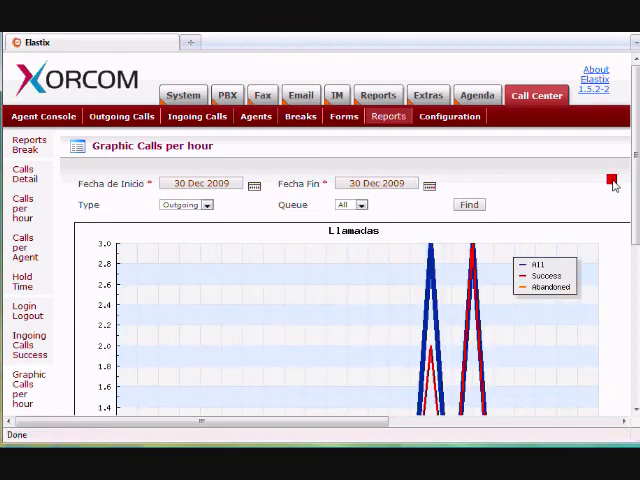
scroll("down", 3)
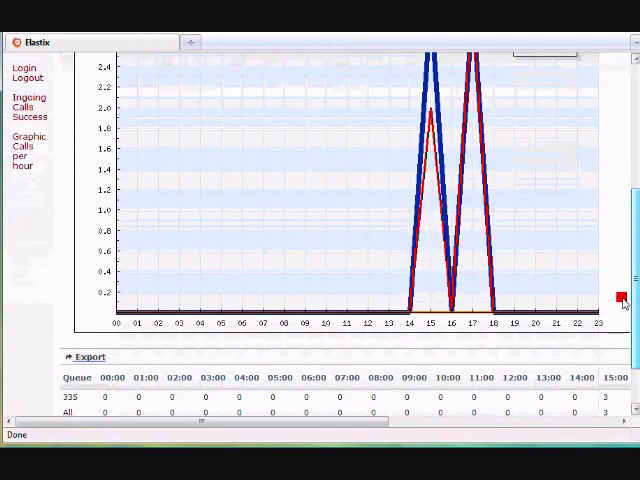